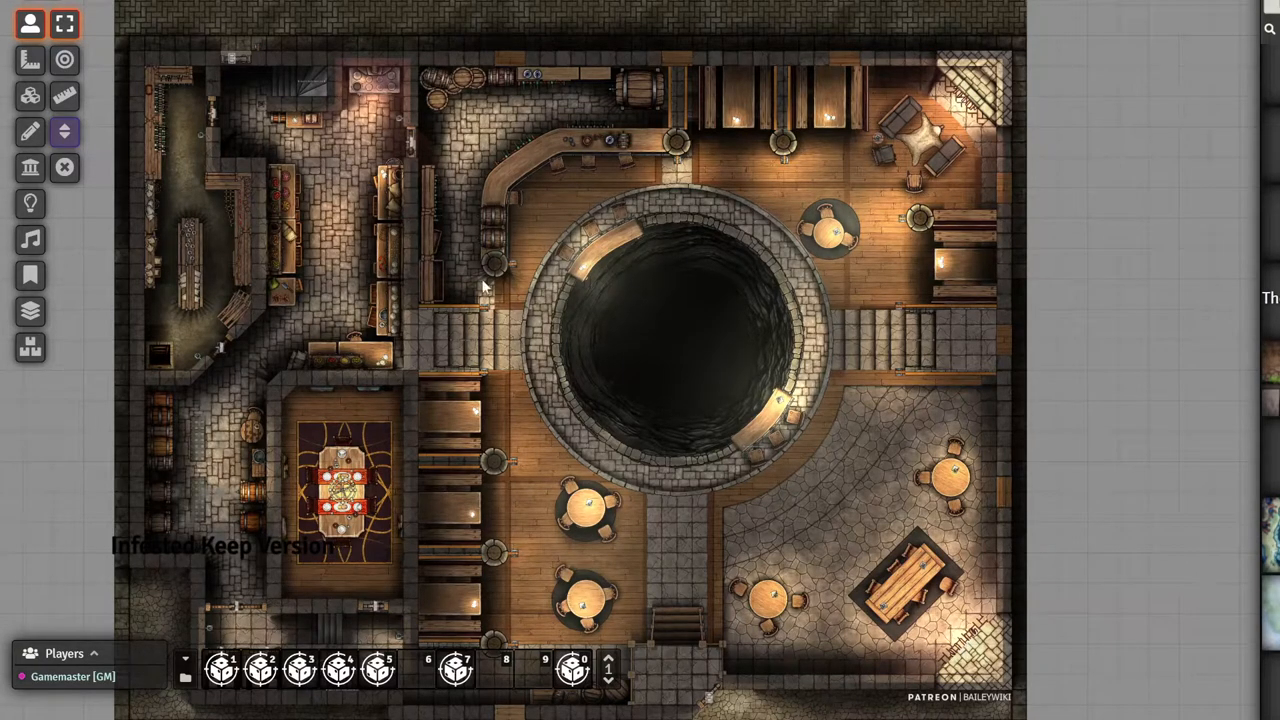
{"action": "mouse_move", "coordinate": [430, 250]}
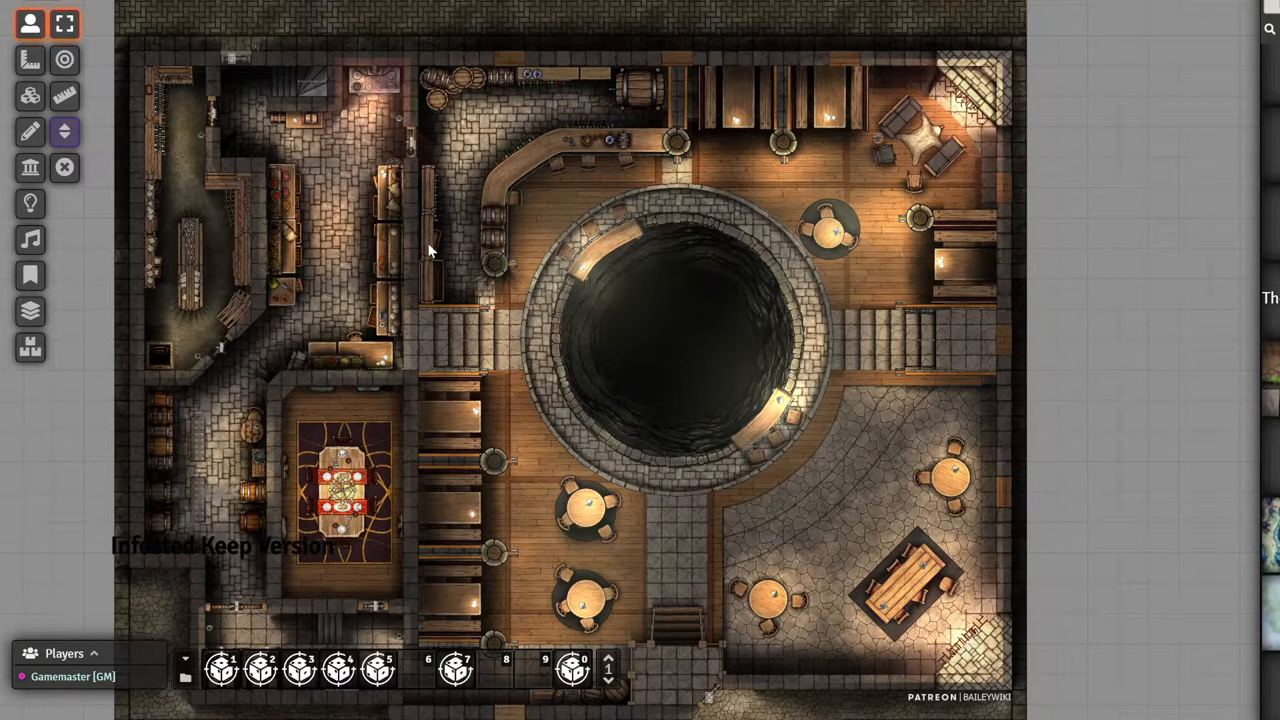
{"action": "mouse_move", "coordinate": [448, 290]}
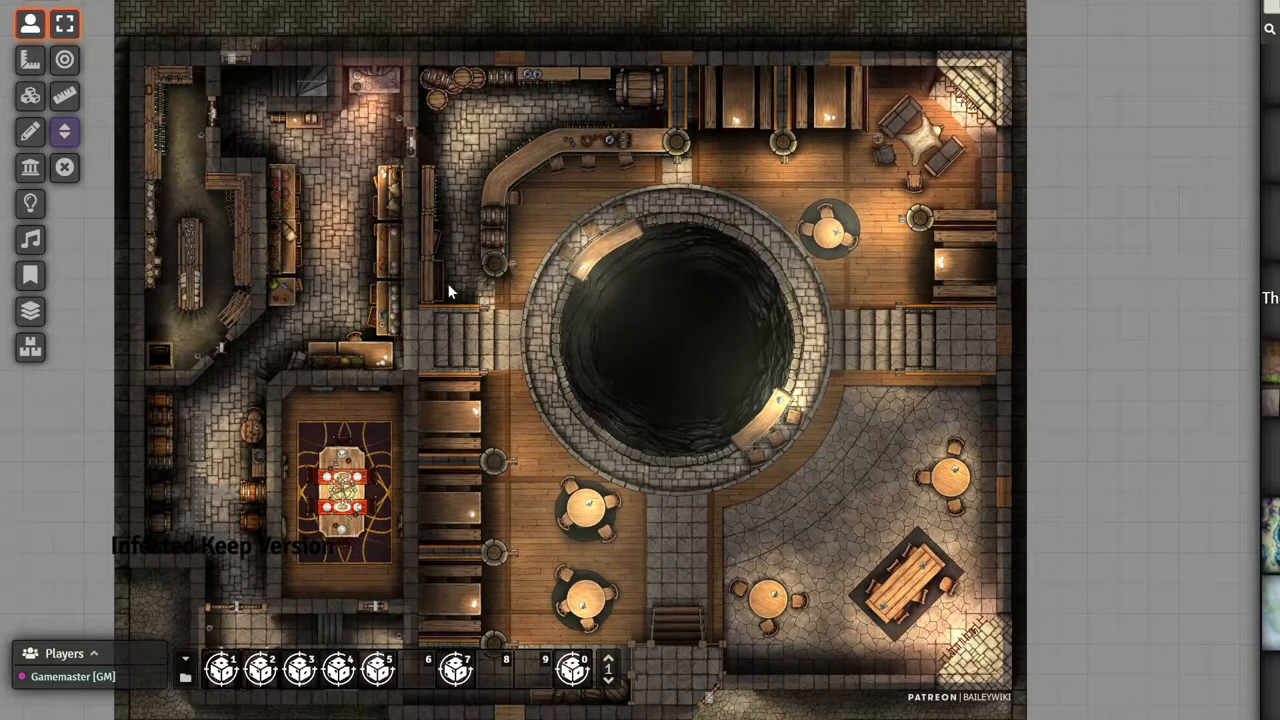
{"action": "mouse_move", "coordinate": [140, 344]}
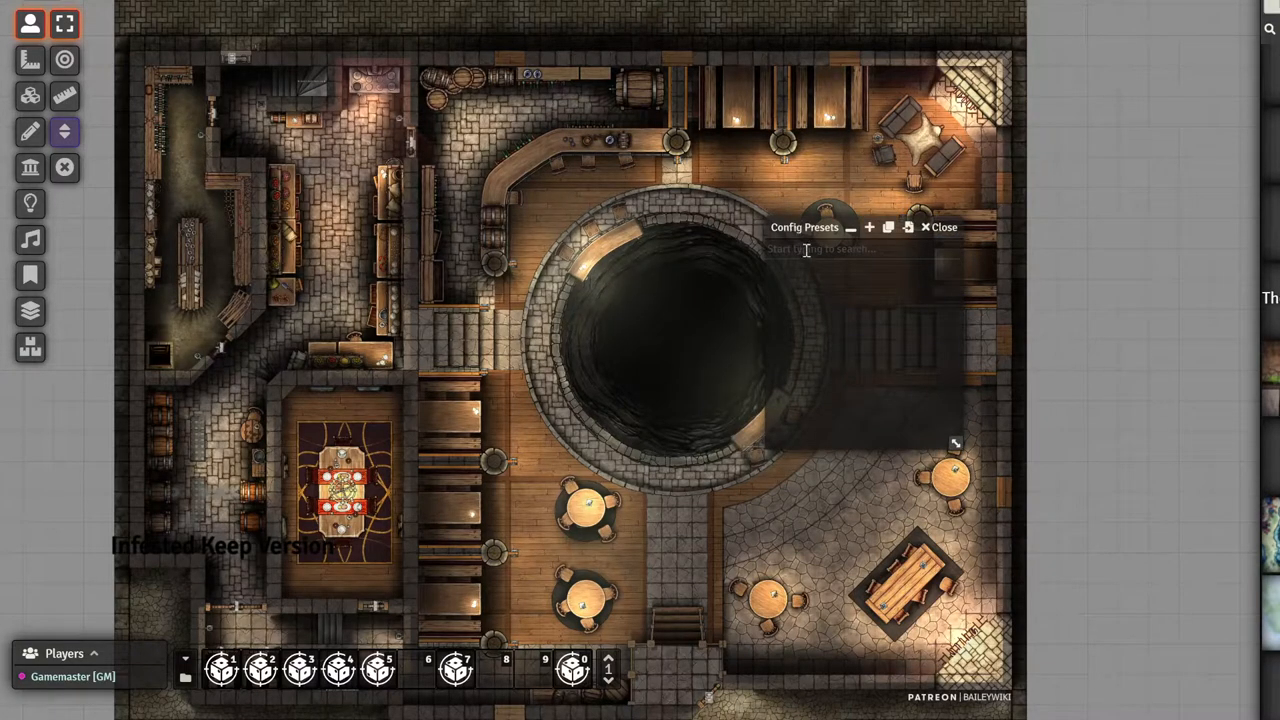
{"action": "mouse_move", "coordinate": [798, 348]}
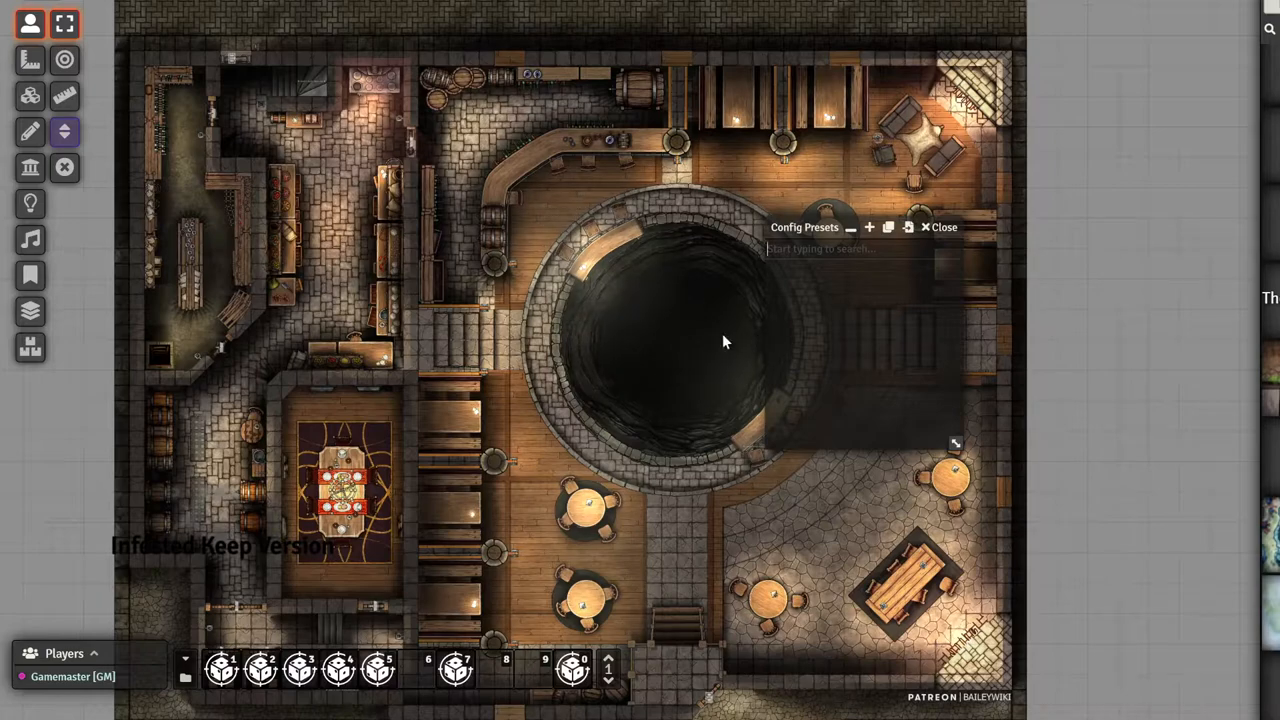
{"action": "mouse_move", "coordinate": [668, 336]}
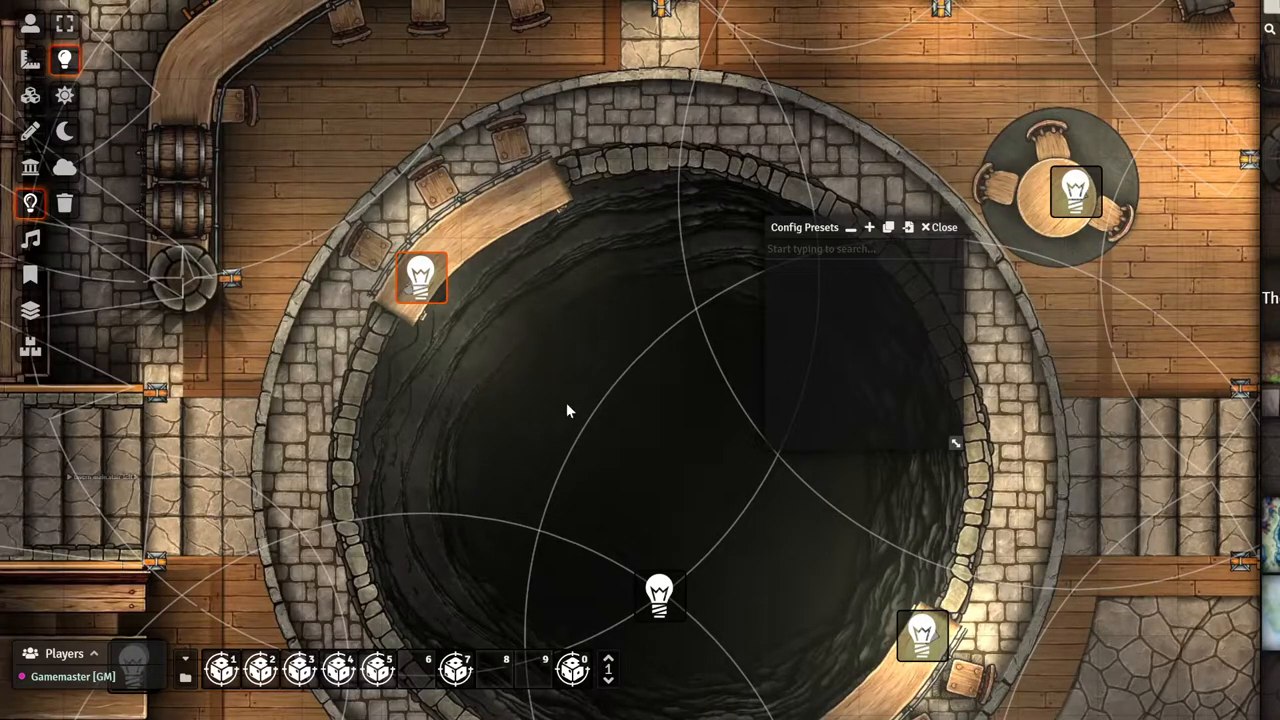
- Select the light on the pit's upper-left rim and save it as a new light preset
{"action": "left_click_drag", "start_coordinate": [420, 276], "coordinate": [580, 398]}
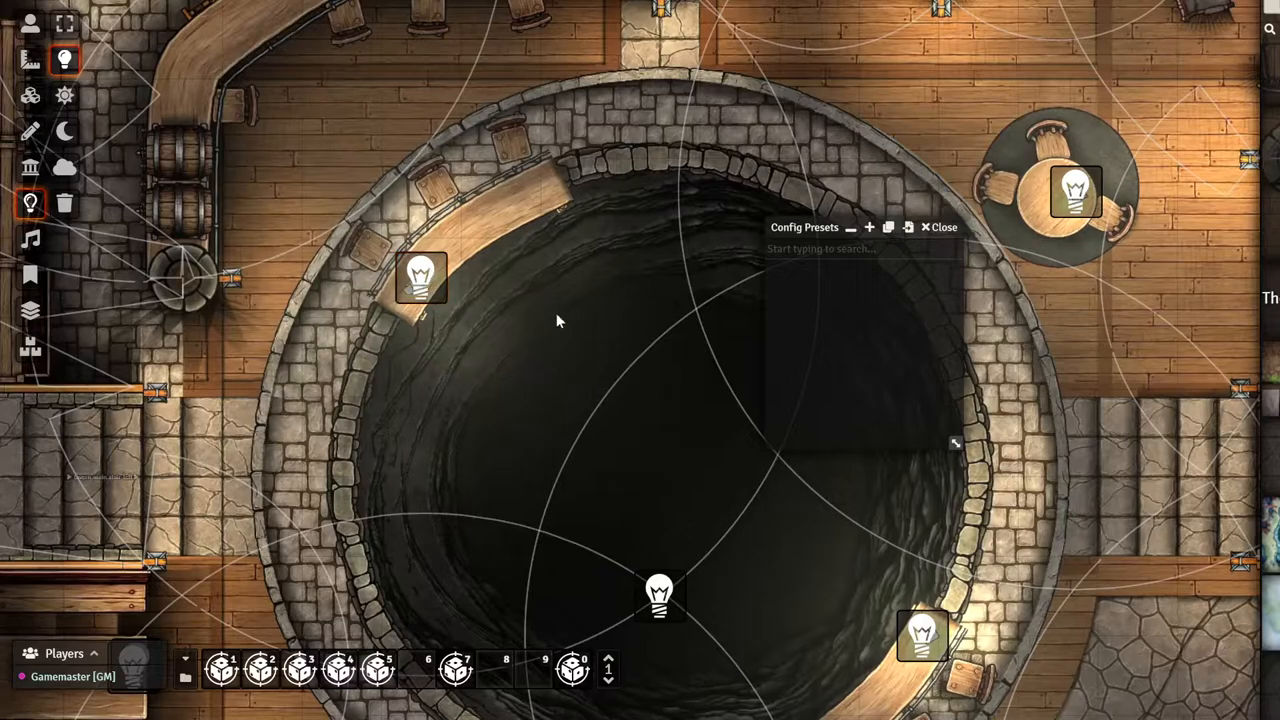
{"action": "left_click", "coordinate": [420, 278]}
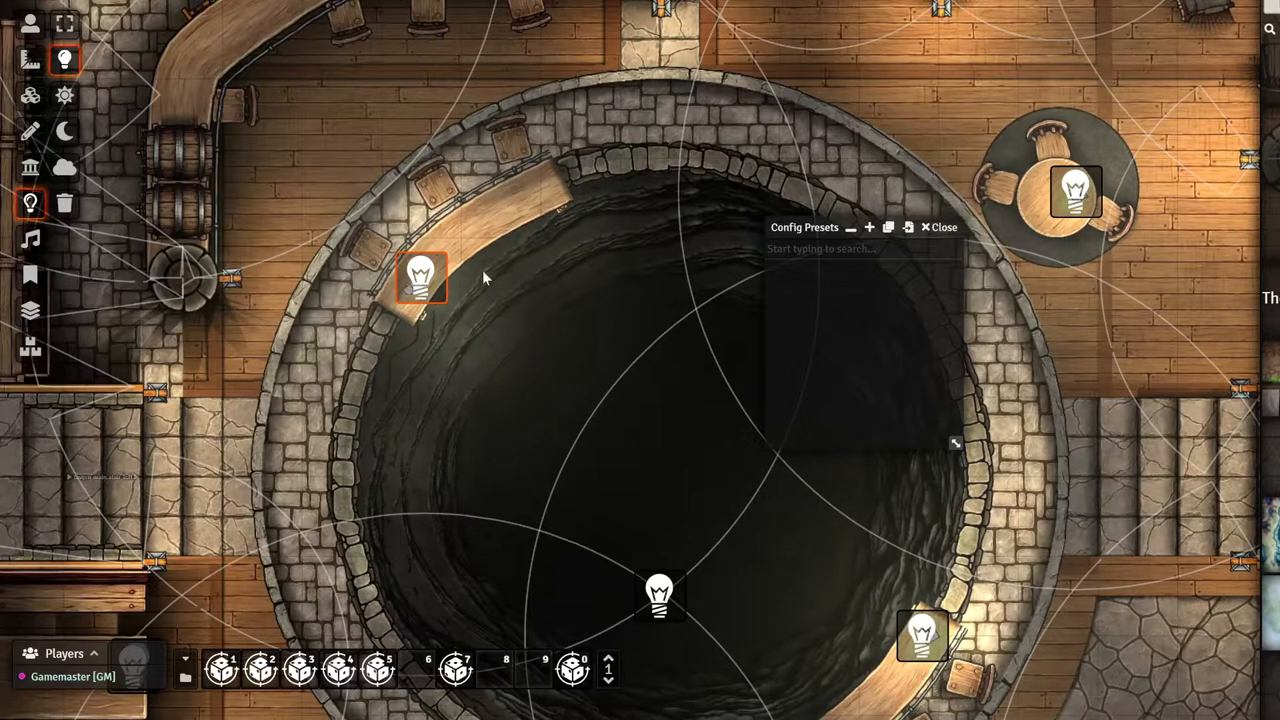
{"action": "mouse_move", "coordinate": [870, 242]}
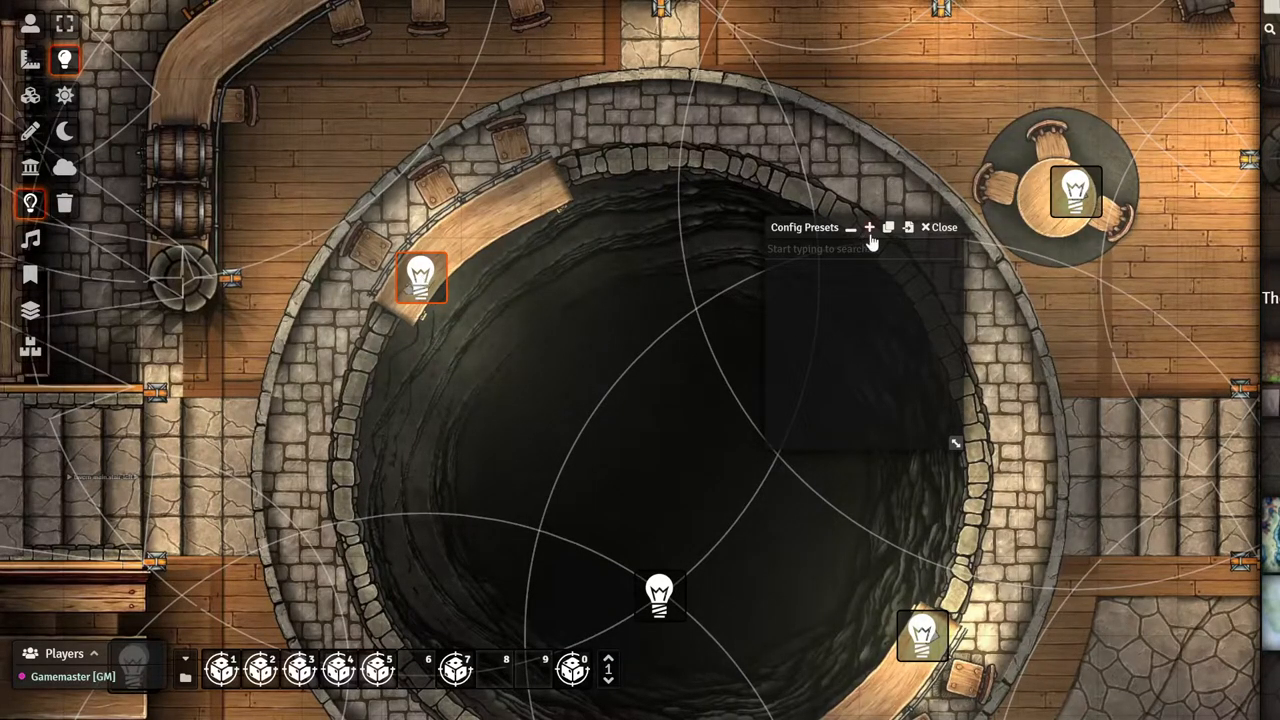
{"action": "left_click", "coordinate": [868, 228]}
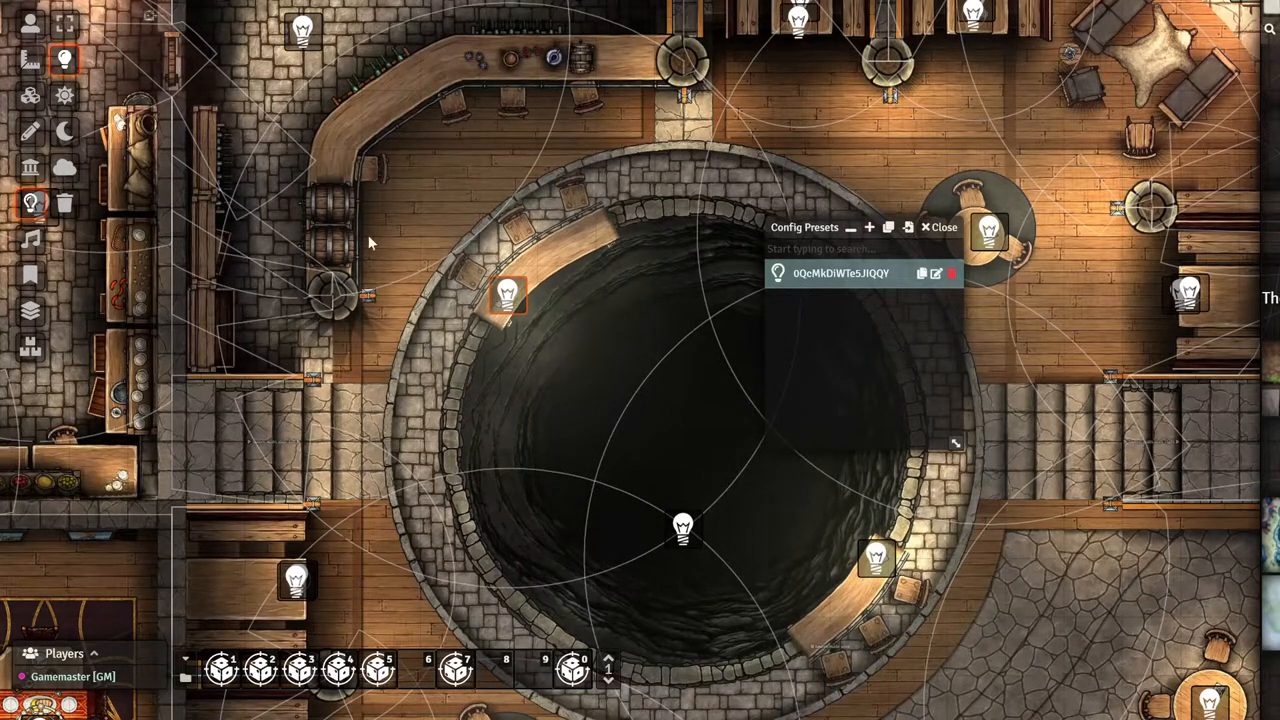
{"action": "mouse_move", "coordinate": [656, 236]}
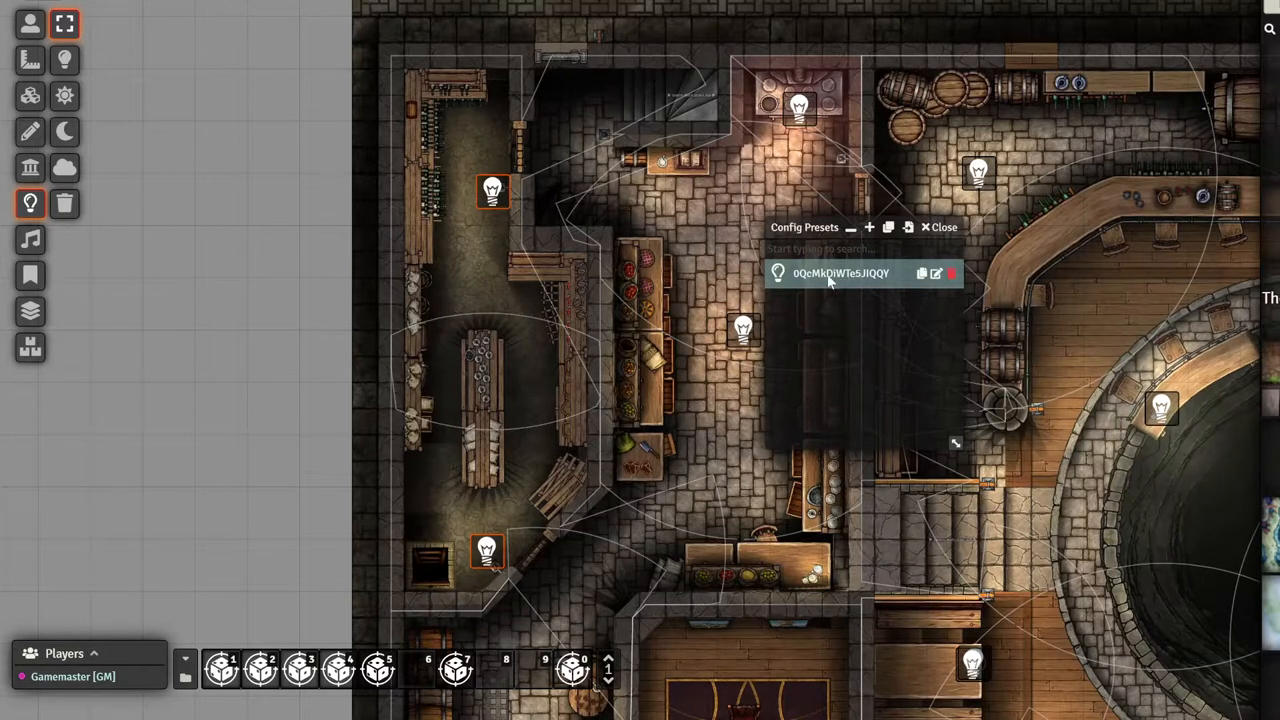
{"action": "mouse_move", "coordinate": [890, 228]}
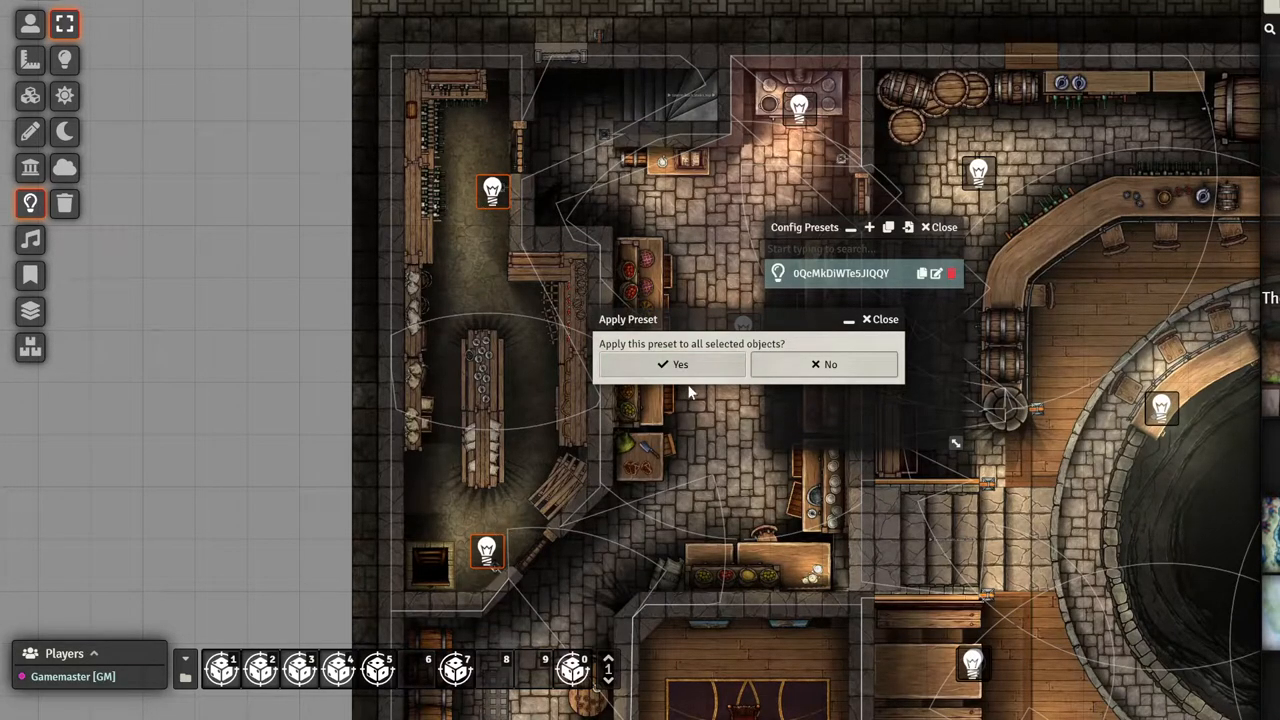
- Confirm Yes to apply the saved light preset to the selected storeroom lights
{"action": "left_click", "coordinate": [680, 364]}
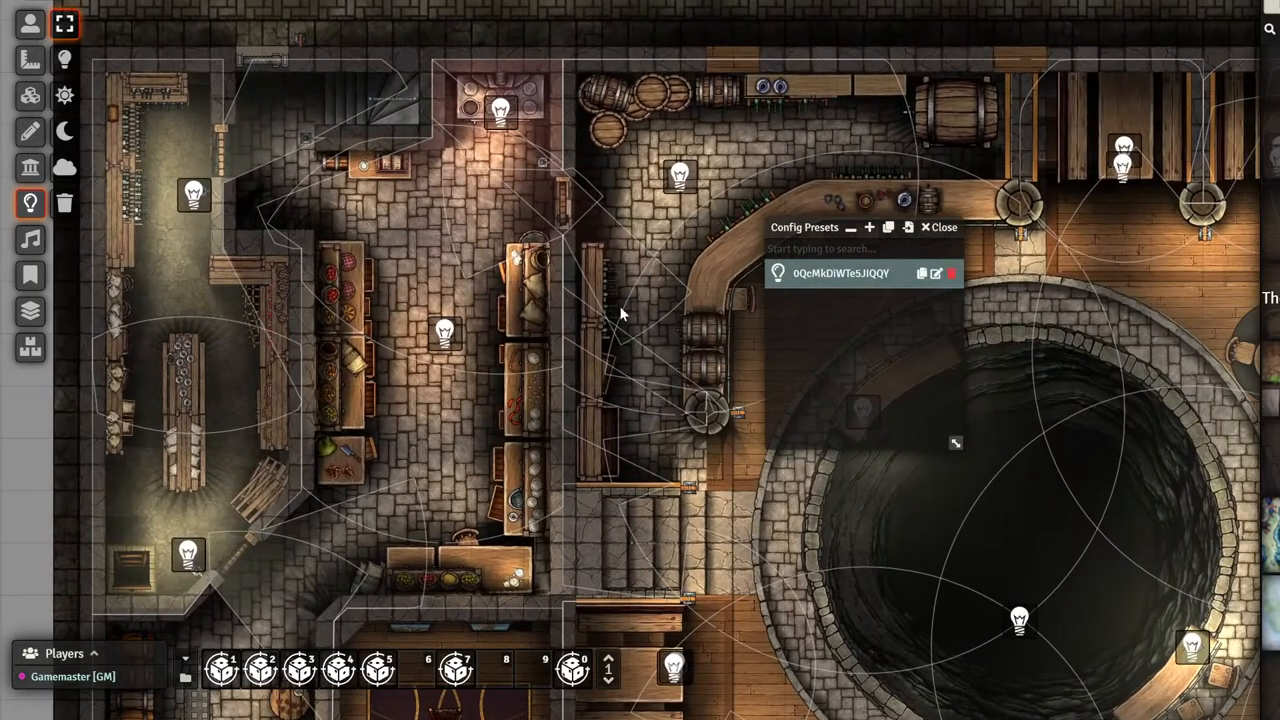
{"action": "mouse_move", "coordinate": [684, 300]}
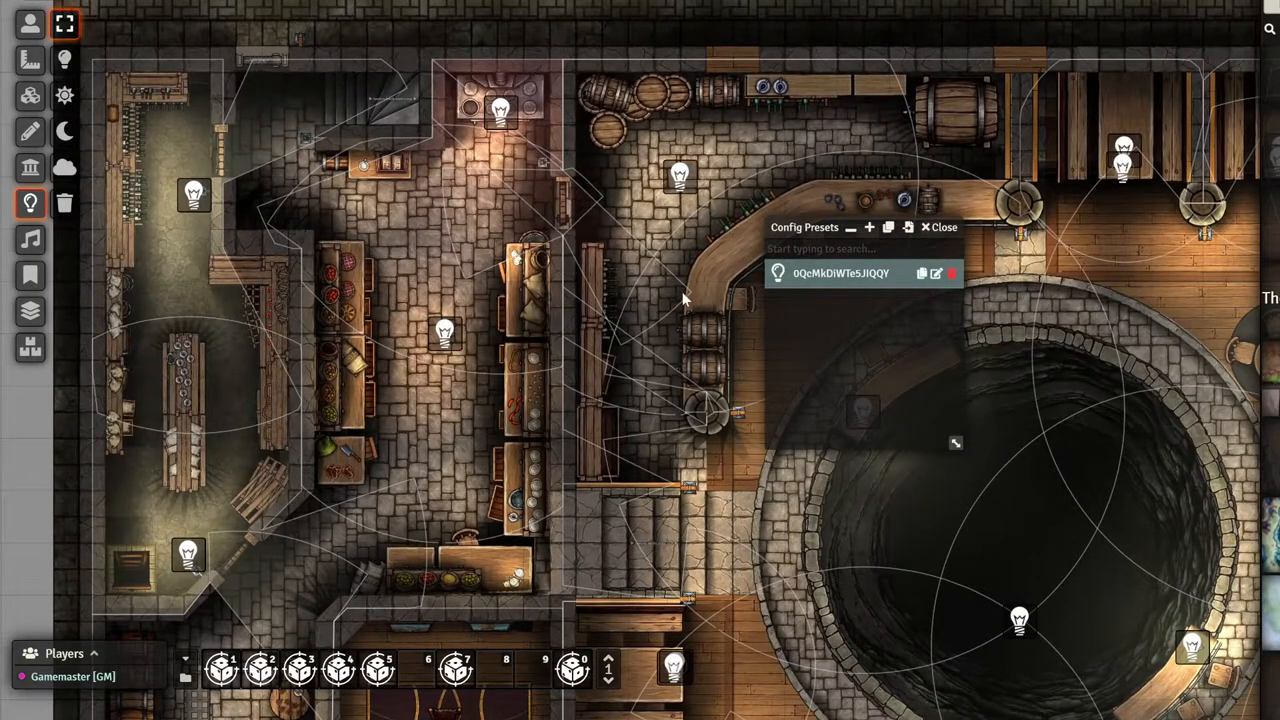
{"action": "mouse_move", "coordinate": [604, 216]}
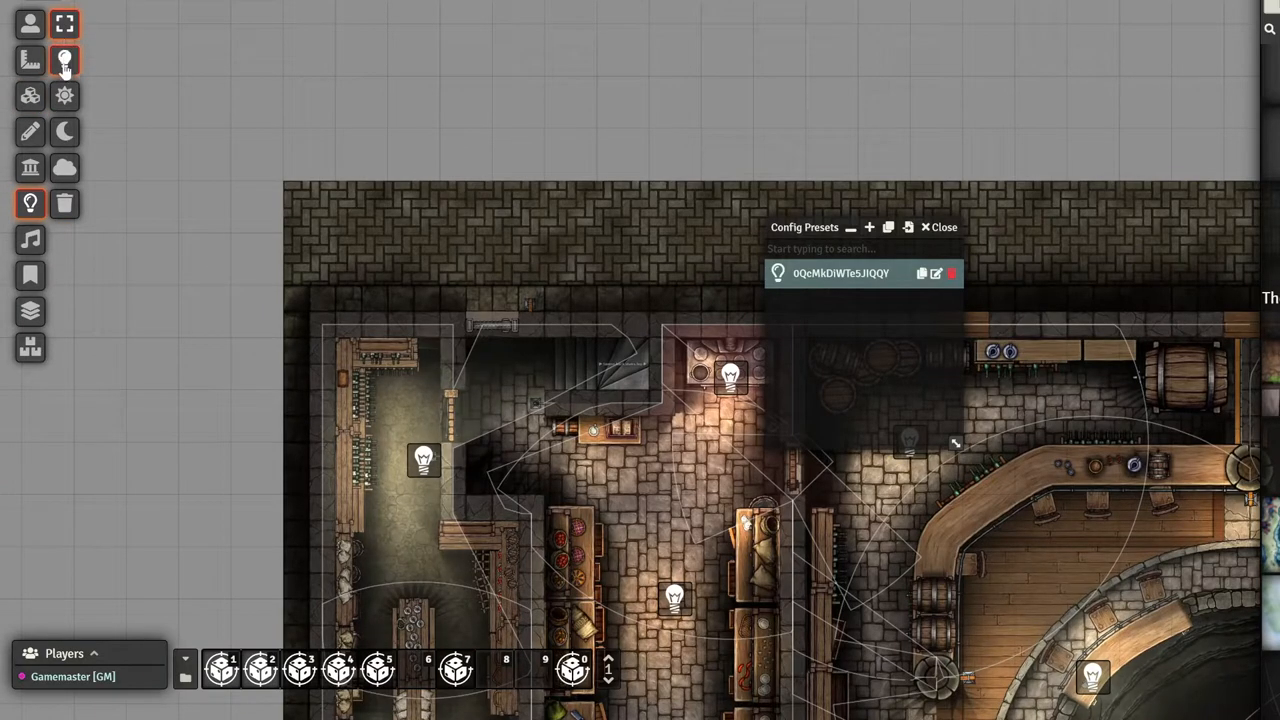
- Make the top-wall light a 90° cone, intensity 1, Mysterious Emanation, rotation 179, and update it
{"action": "left_click", "coordinate": [64, 60]}
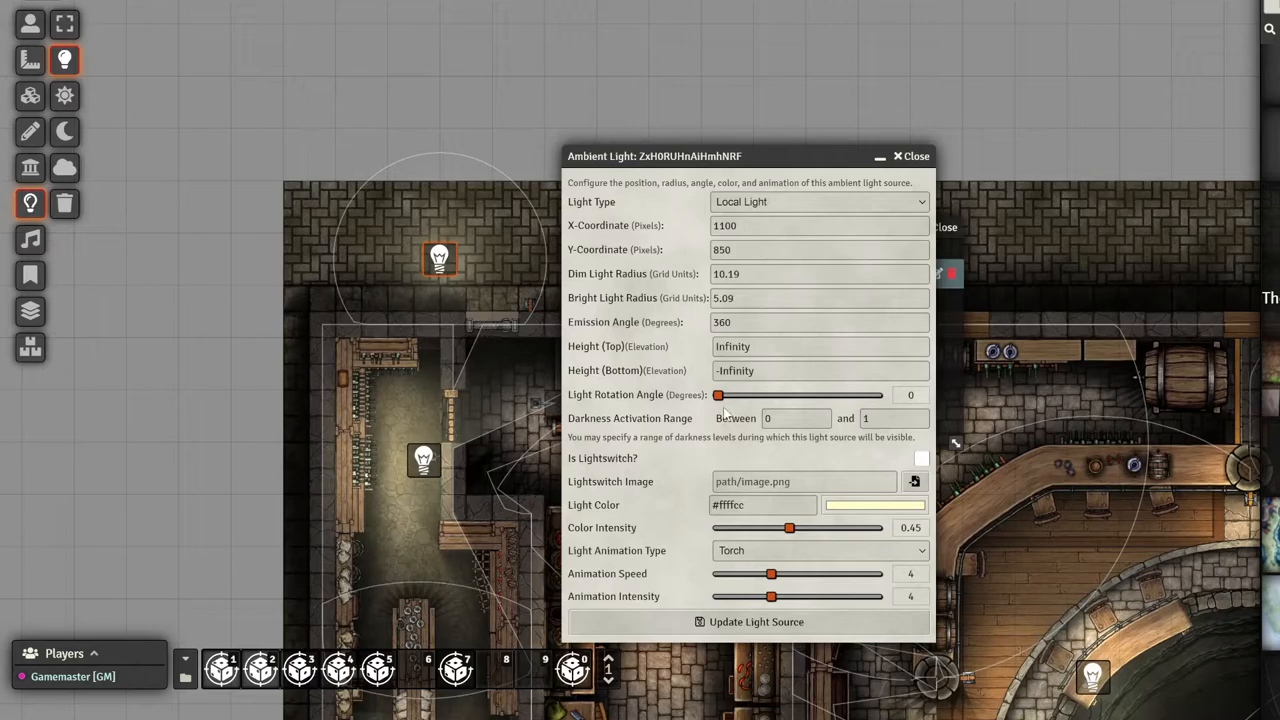
{"action": "left_click_drag", "start_coordinate": [788, 528], "coordinate": [876, 528]}
{"action": "type", "text": "90"}
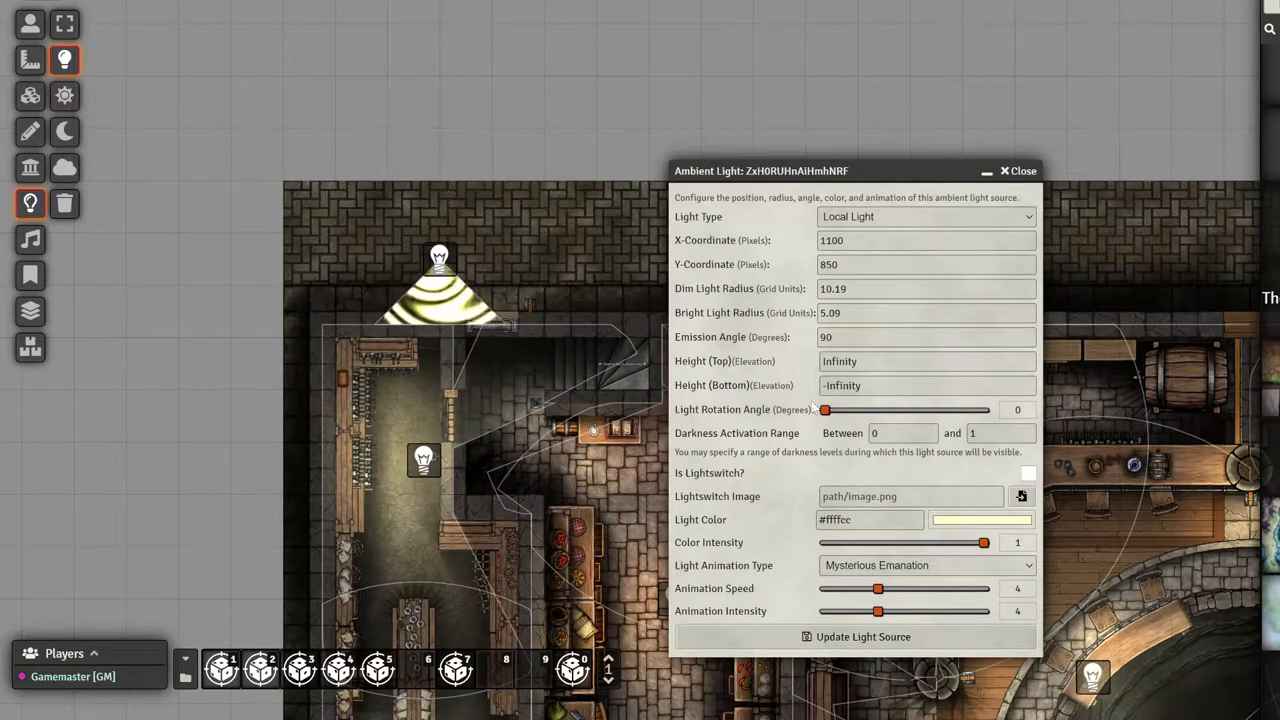
{"action": "left_click_drag", "start_coordinate": [824, 410], "coordinate": [904, 410]}
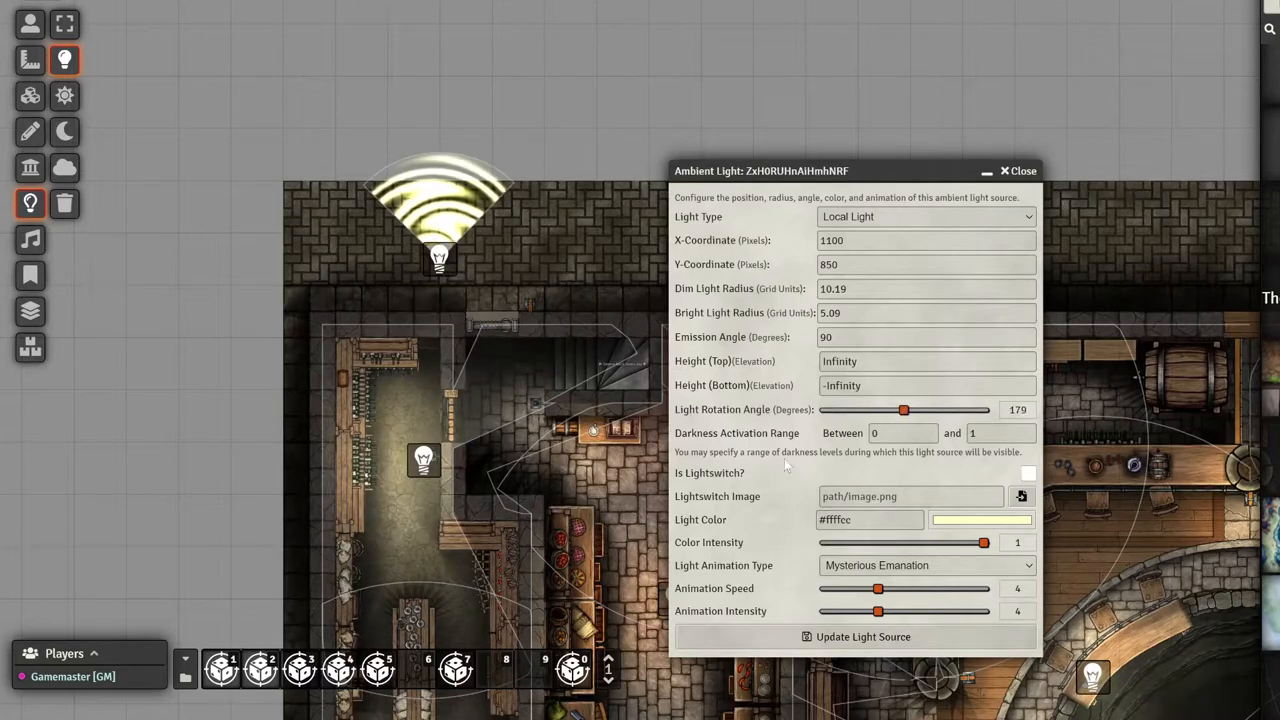
{"action": "left_click", "coordinate": [856, 636]}
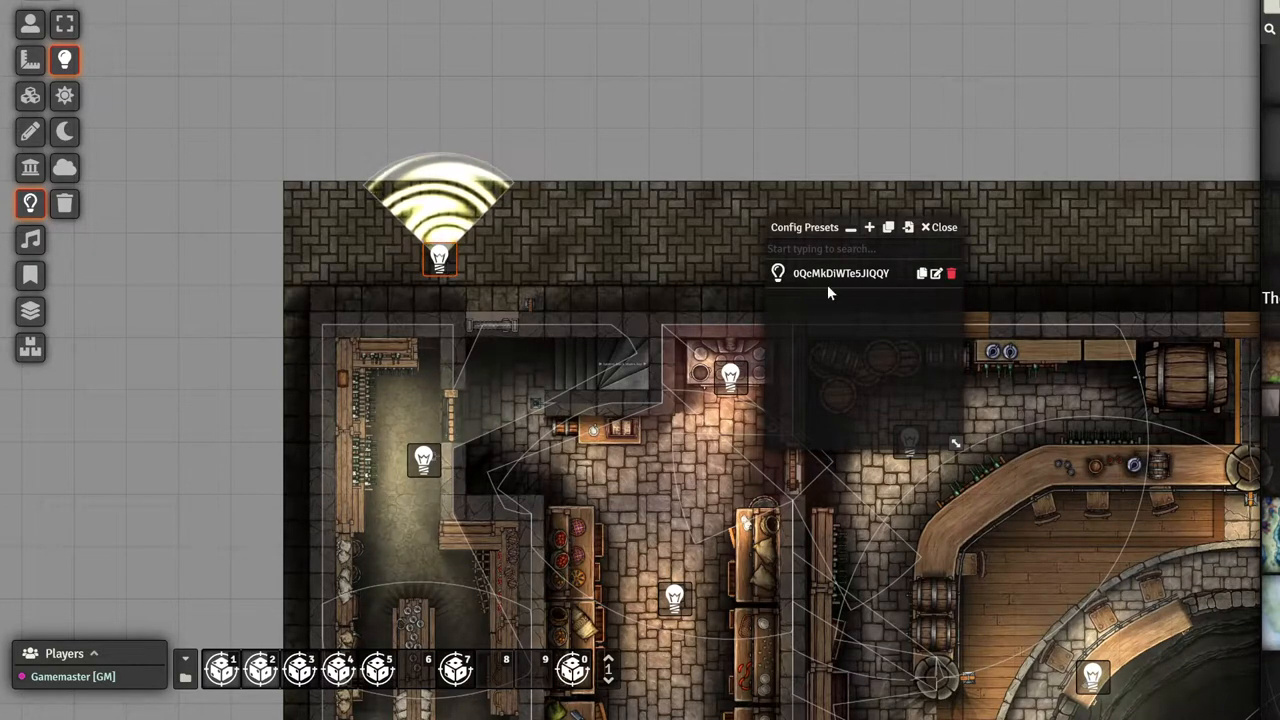
- Save the cone light as a second light preset in Config Presets
{"action": "left_click", "coordinate": [868, 228]}
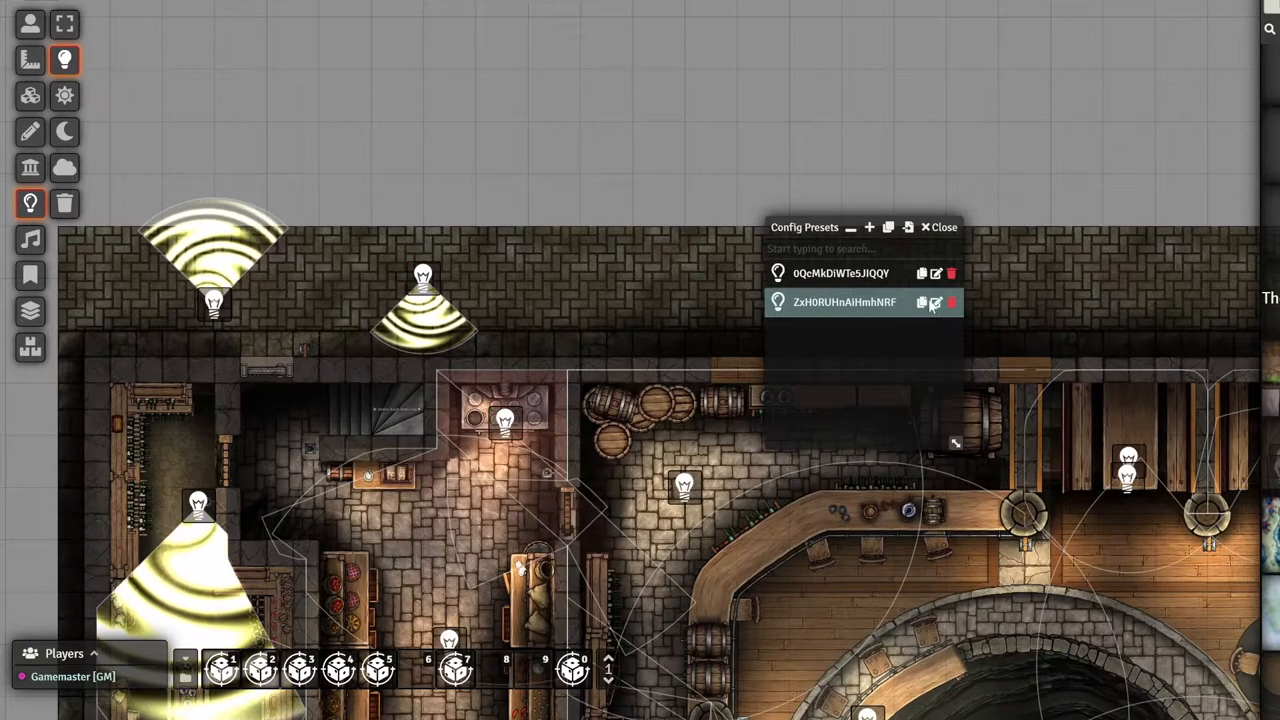
- Show the Ambient Light configuration of another light on the top wall
{"action": "left_click", "coordinate": [932, 302]}
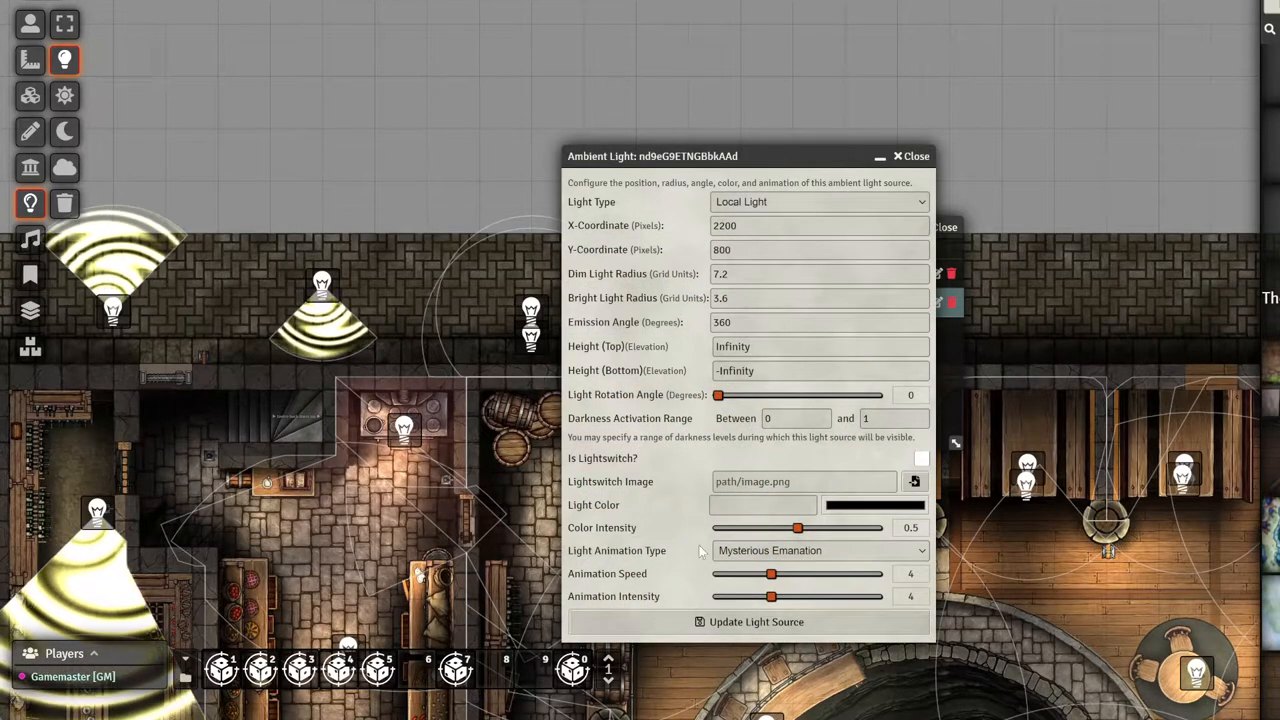
- Give the light colour #be2c2d, update it, and move it right along the top wall
{"action": "left_click_drag", "start_coordinate": [652, 156], "coordinate": [1000, 132]}
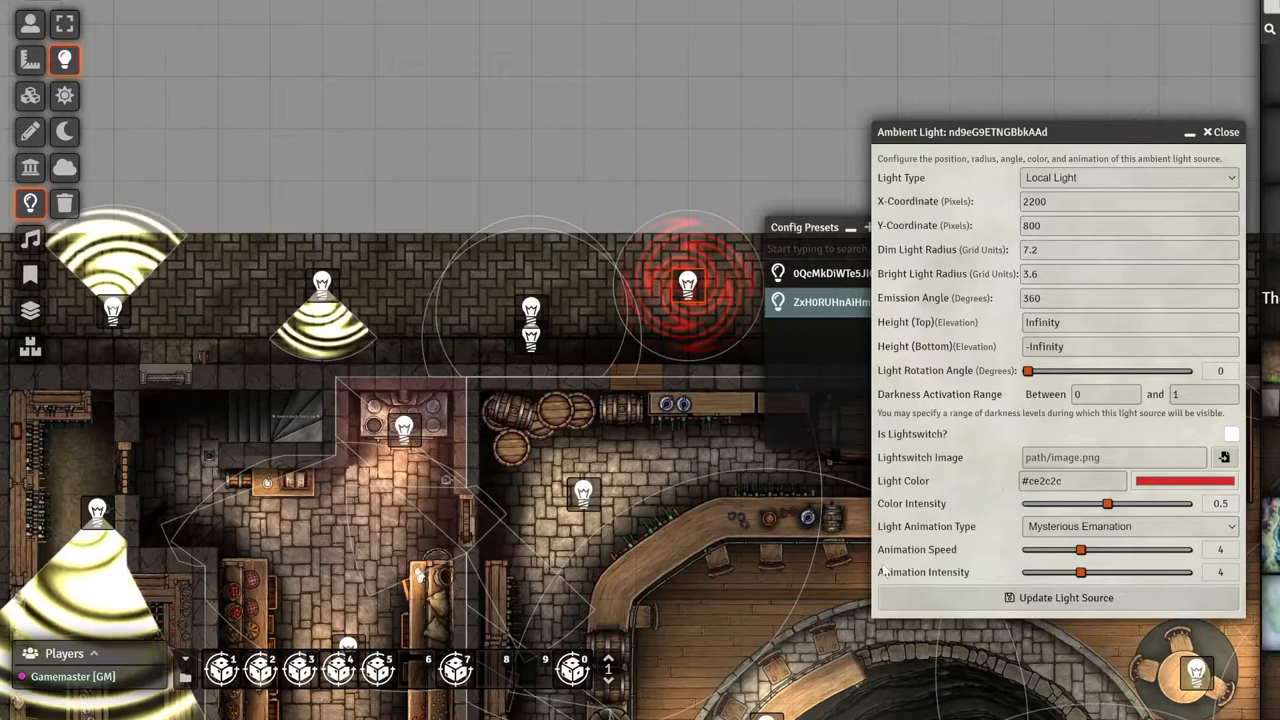
{"action": "left_click", "coordinate": [1220, 132]}
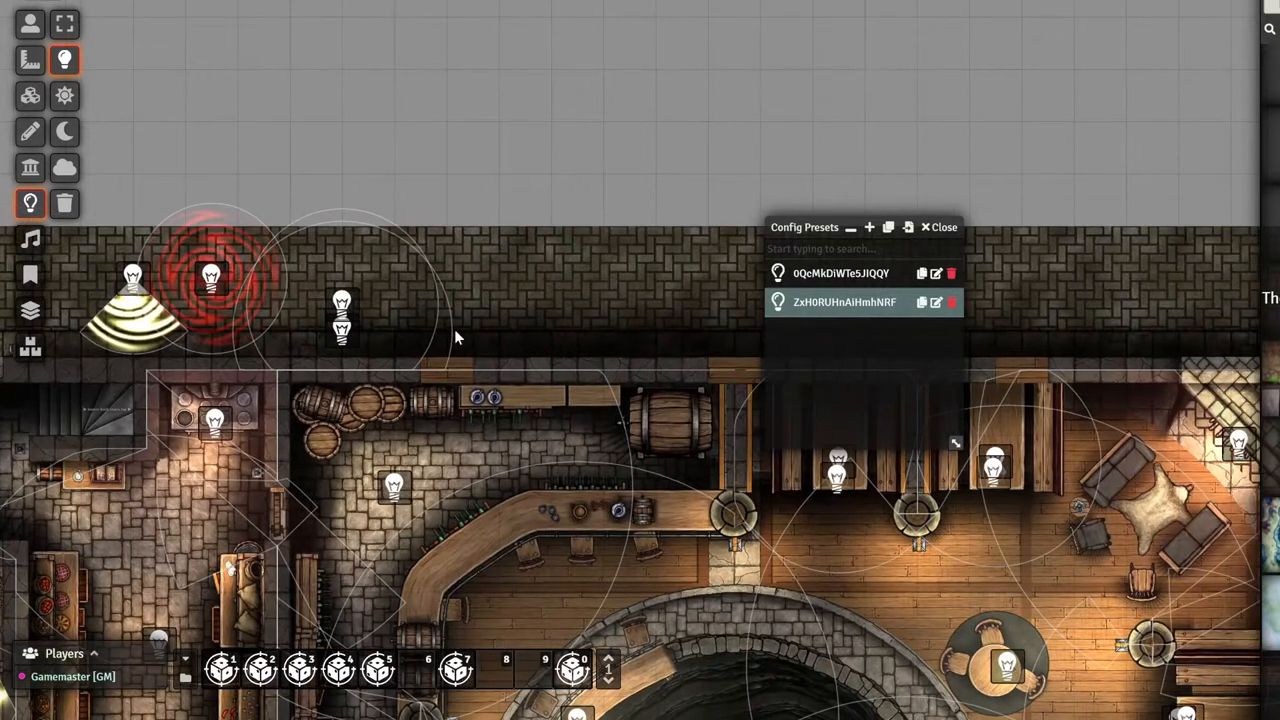
{"action": "left_click_drag", "start_coordinate": [210, 276], "coordinate": [524, 304]}
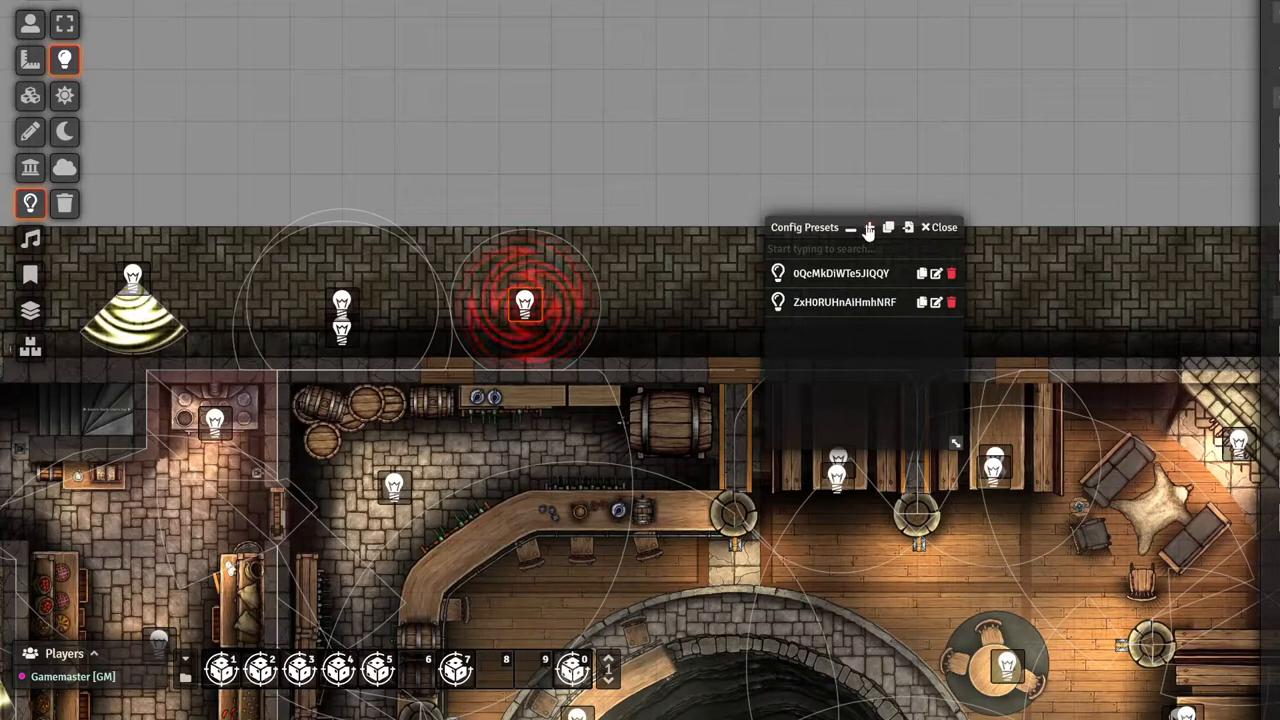
- Save the red light as a third preset and rename it 'red light'
{"action": "left_click", "coordinate": [868, 228]}
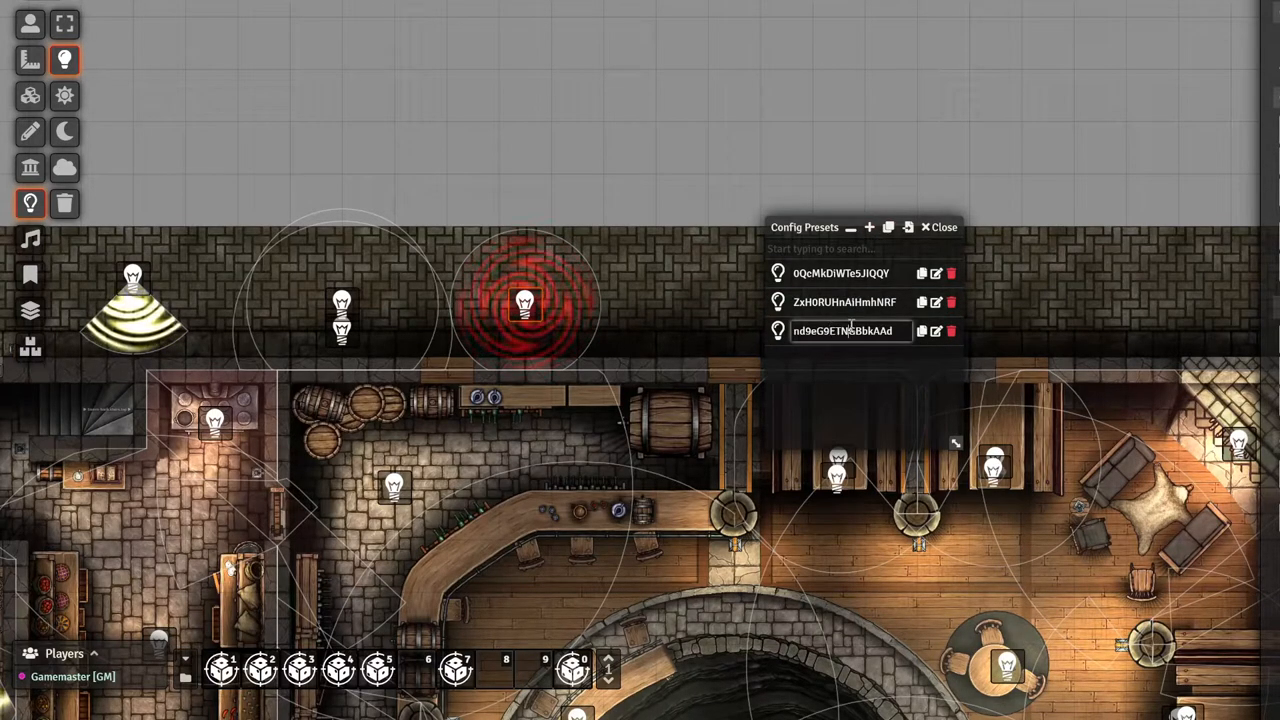
{"action": "type", "text": "red light"}
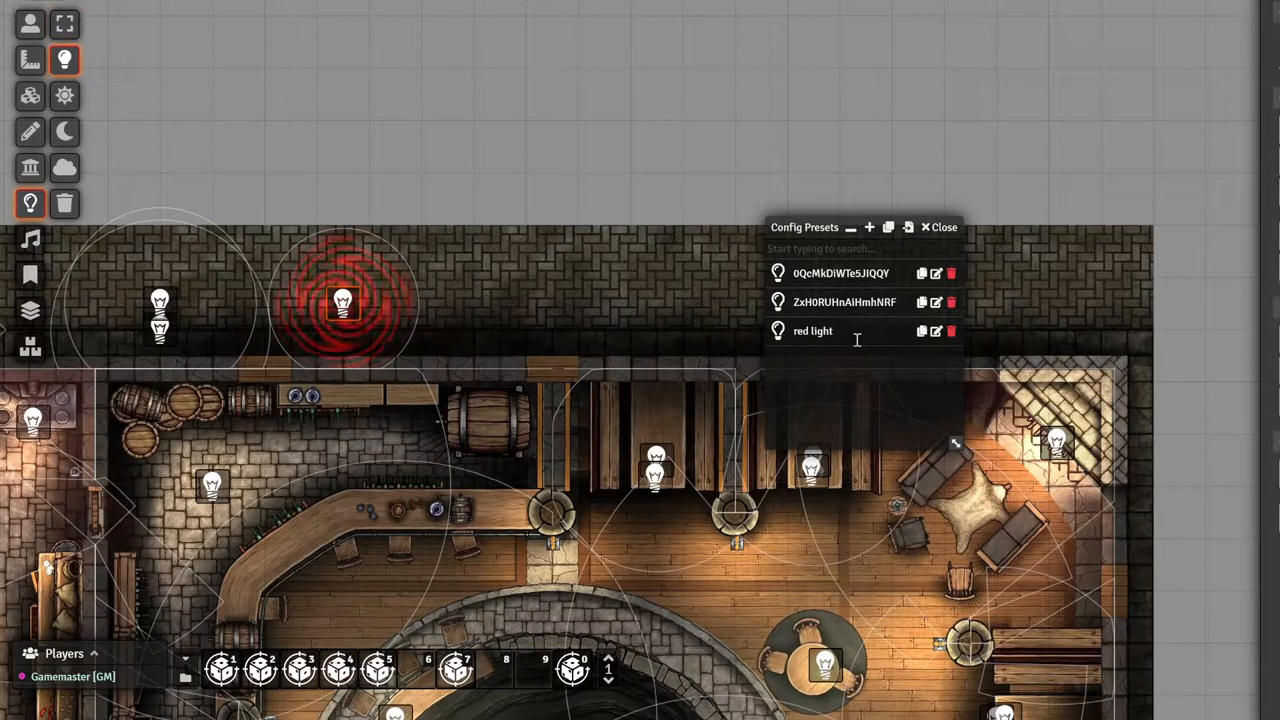
{"action": "left_click", "coordinate": [64, 24]}
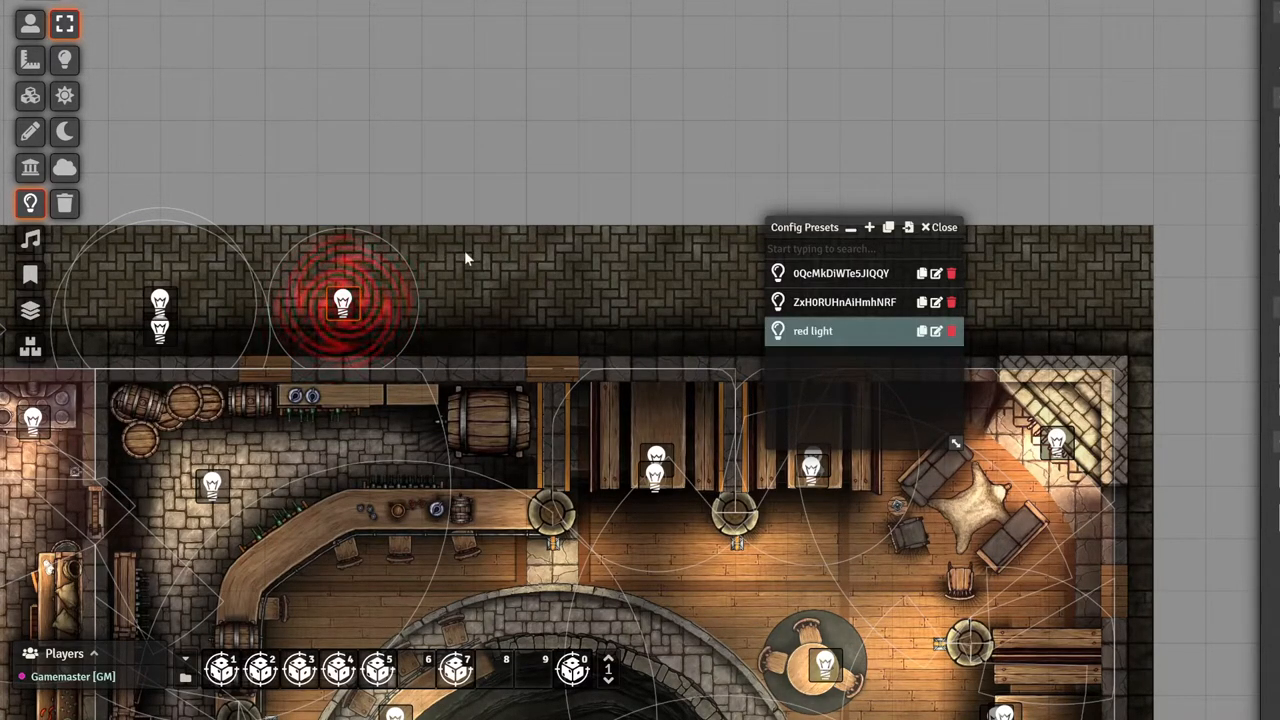
- Move a red light and review which properties the red light preset stores
{"action": "left_click_drag", "start_coordinate": [344, 304], "coordinate": [240, 296]}
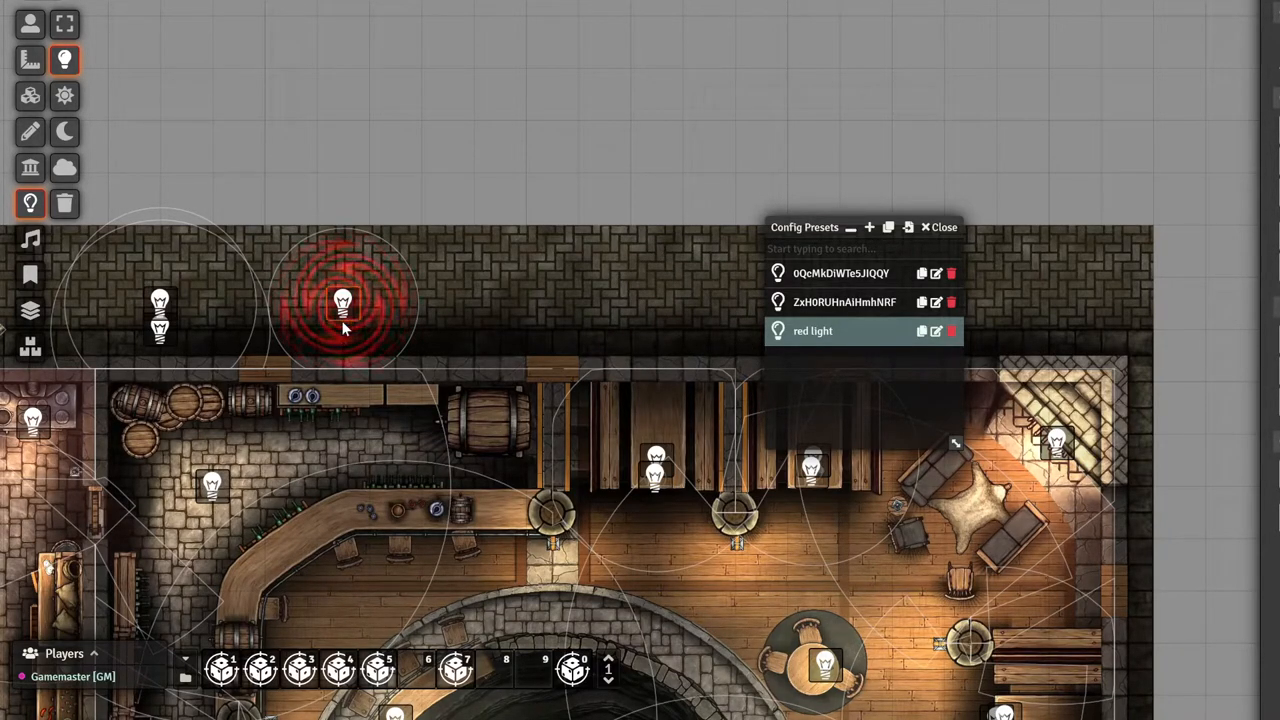
{"action": "left_click", "coordinate": [932, 332]}
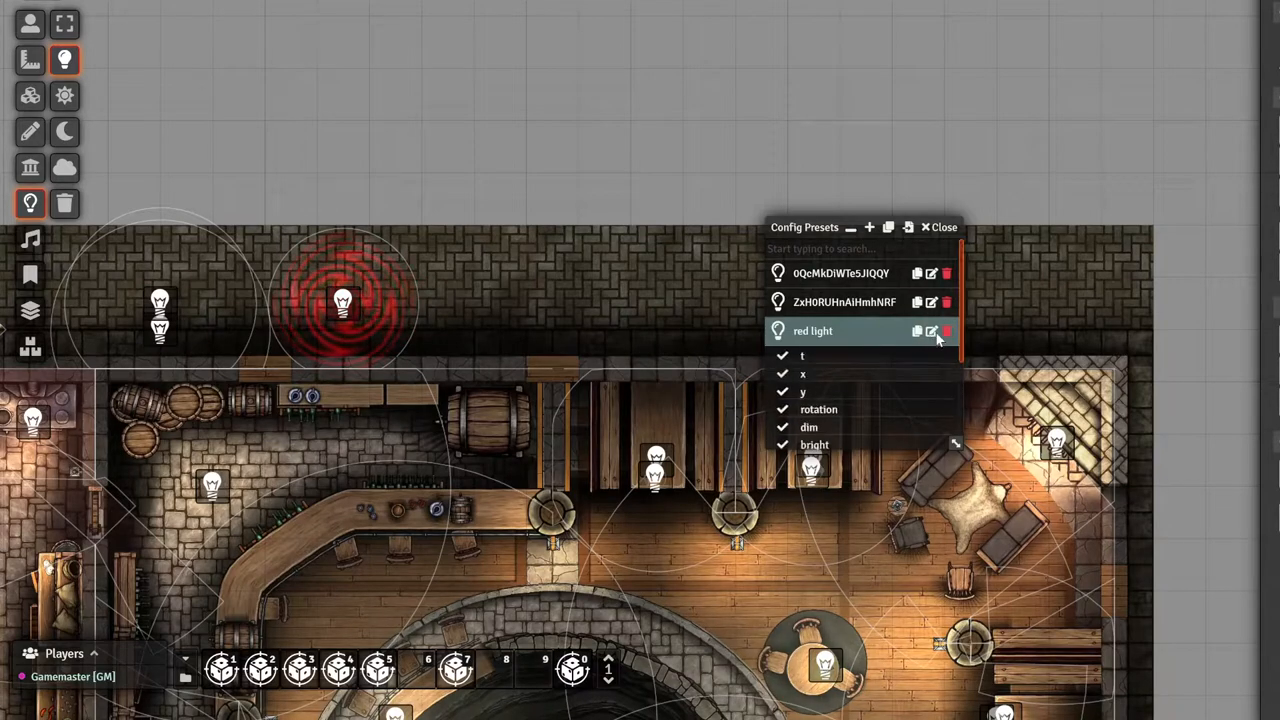
{"action": "left_click", "coordinate": [784, 374]}
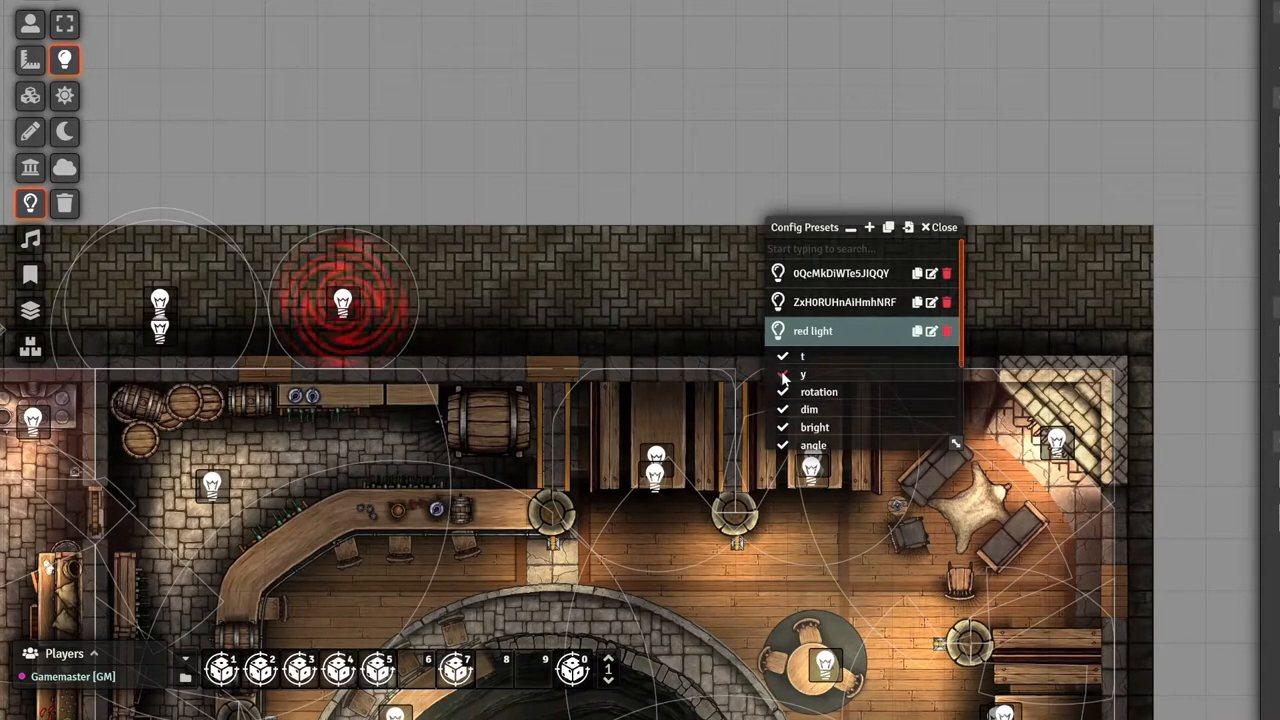
{"action": "scroll", "scroll_direction": "down", "scroll_amount": 3}
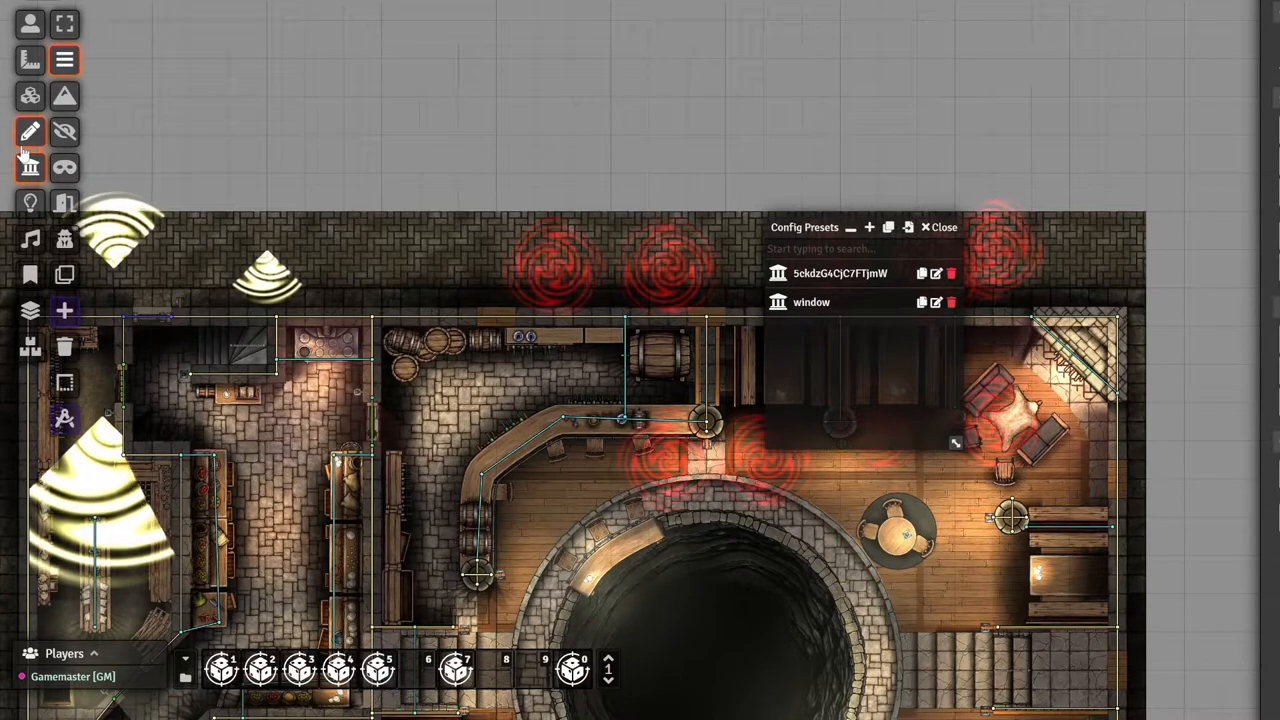
- Start a new tile on the Tiles layer, bringing up the image browser
{"action": "left_click", "coordinate": [30, 96]}
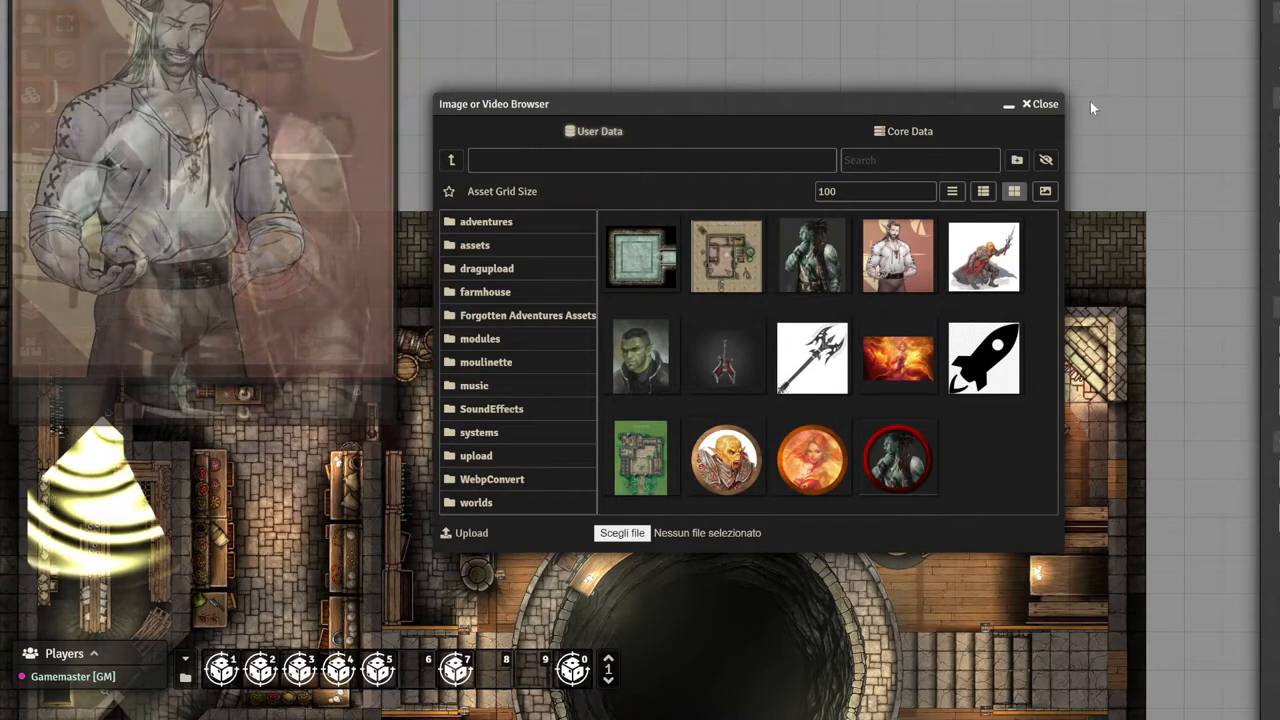
- Use the token portrait as an overhead tile, Better Roof Mode Show, occlusion fade entire tile, and update it
{"action": "left_click", "coordinate": [1044, 104]}
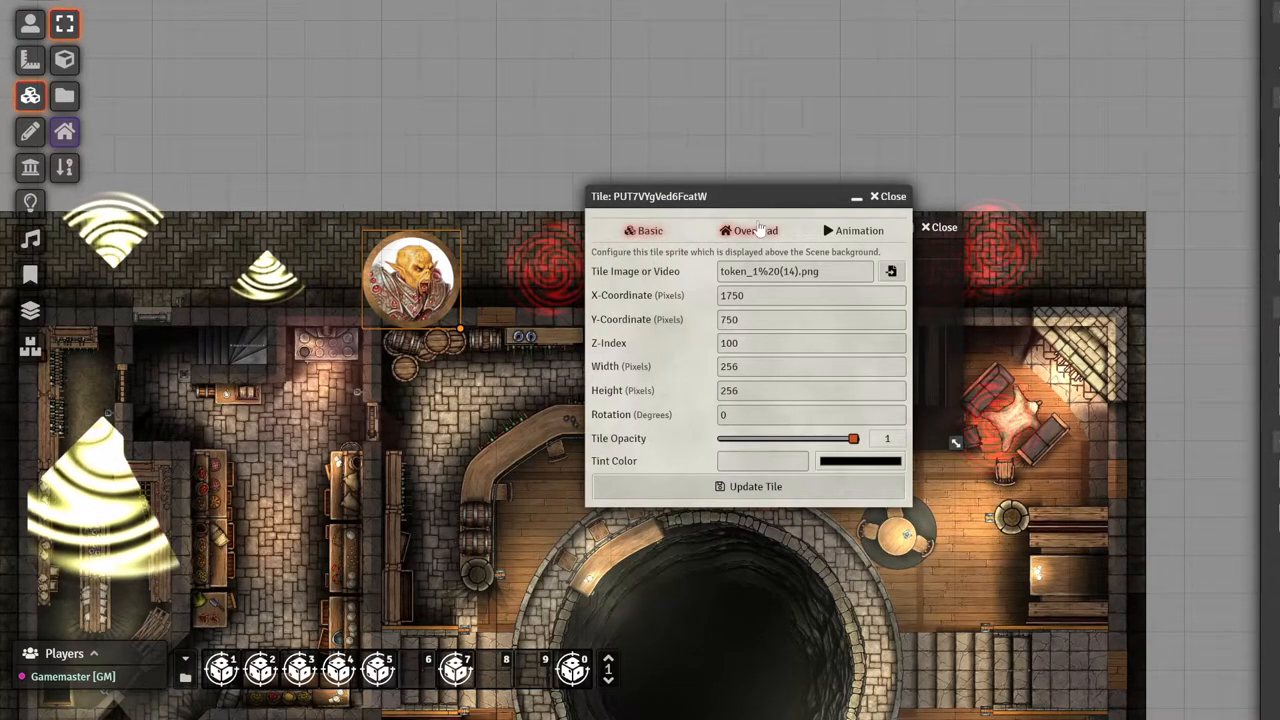
{"action": "left_click", "coordinate": [756, 230]}
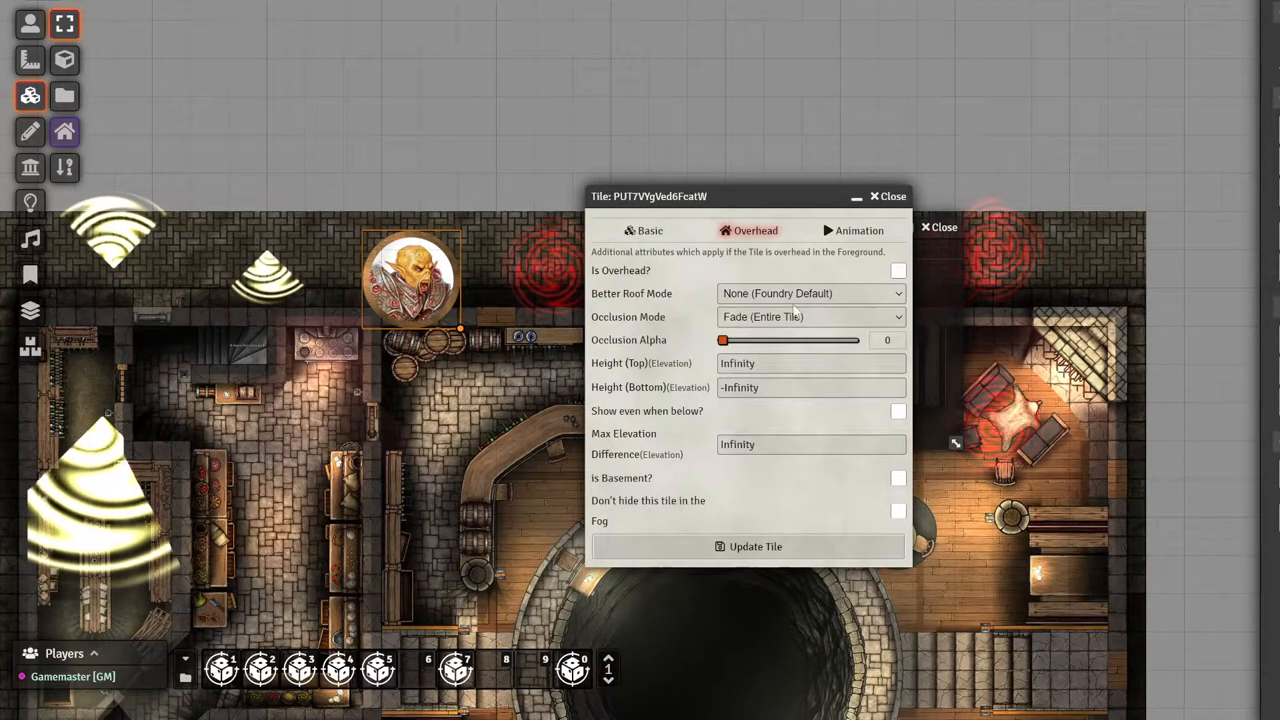
{"action": "left_click", "coordinate": [896, 270]}
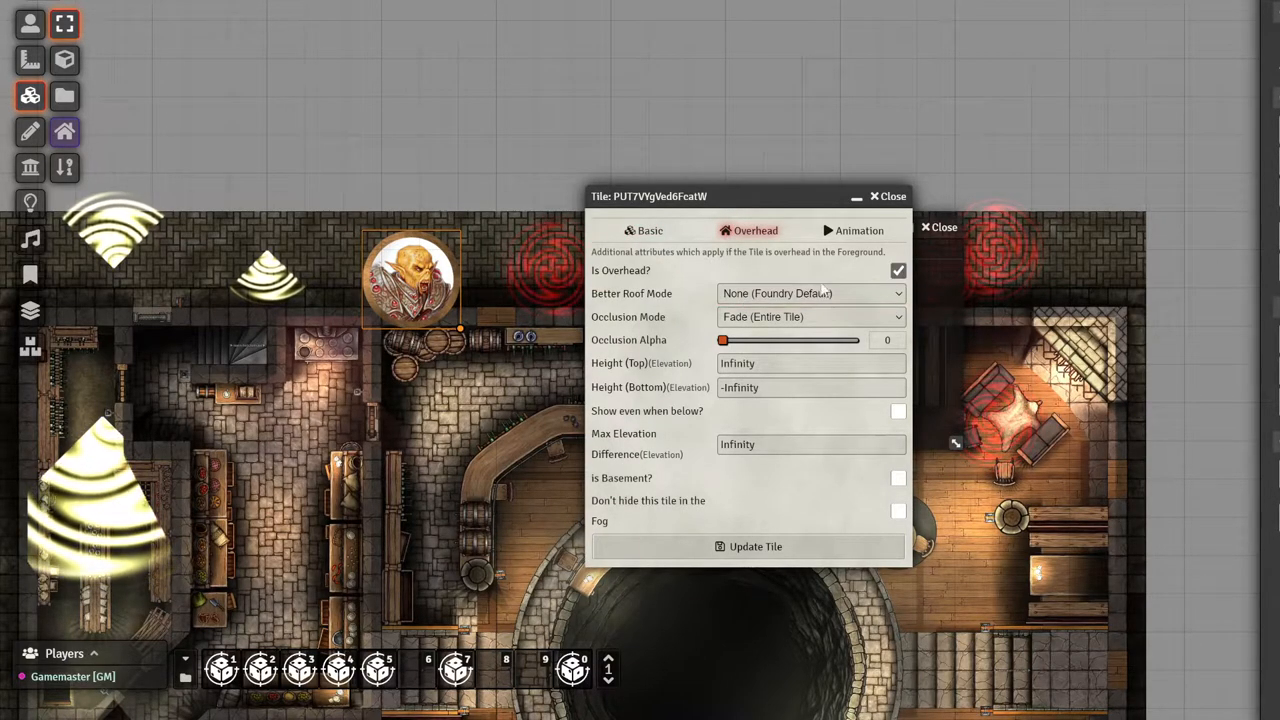
{"action": "left_click", "coordinate": [810, 292]}
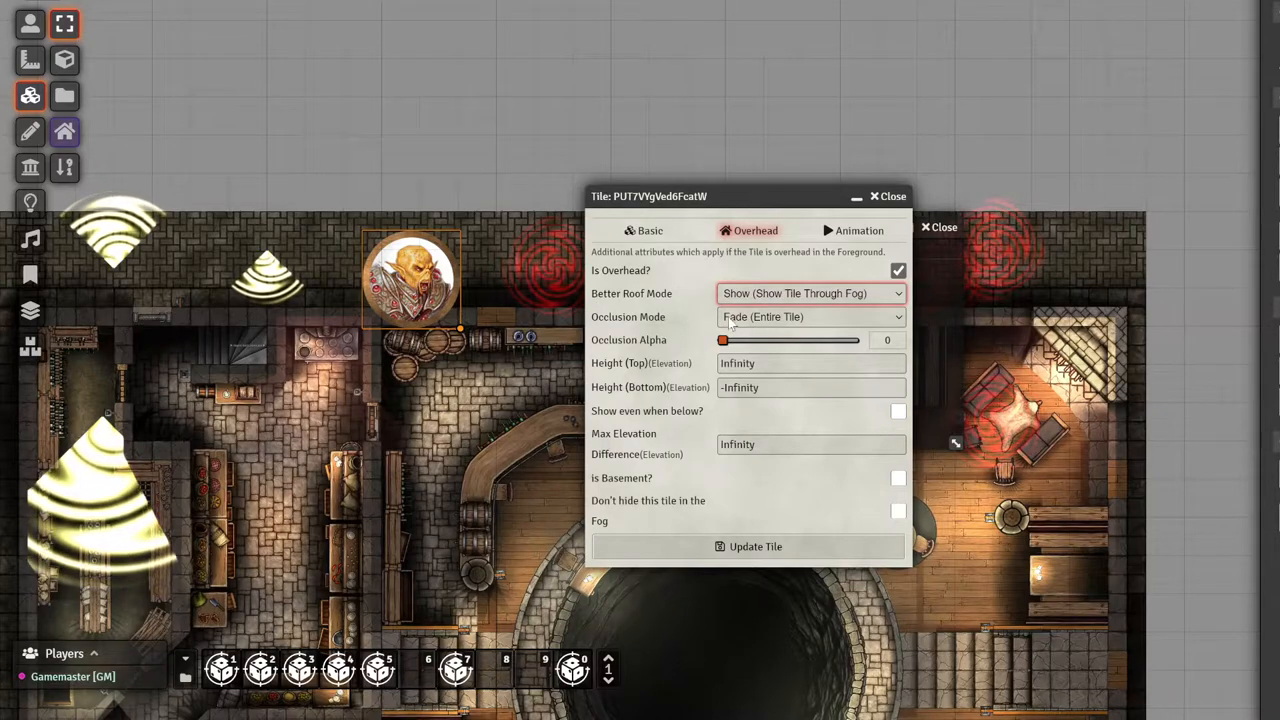
{"action": "left_click", "coordinate": [810, 316]}
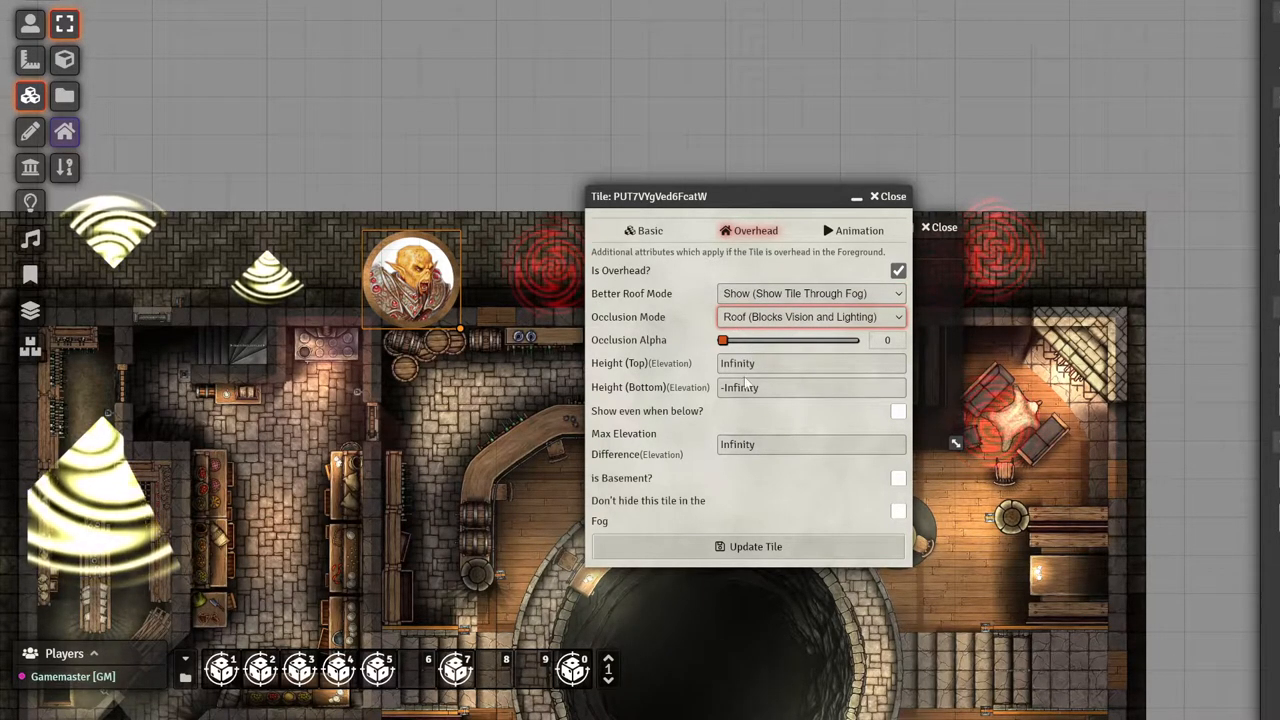
{"action": "left_click", "coordinate": [810, 316]}
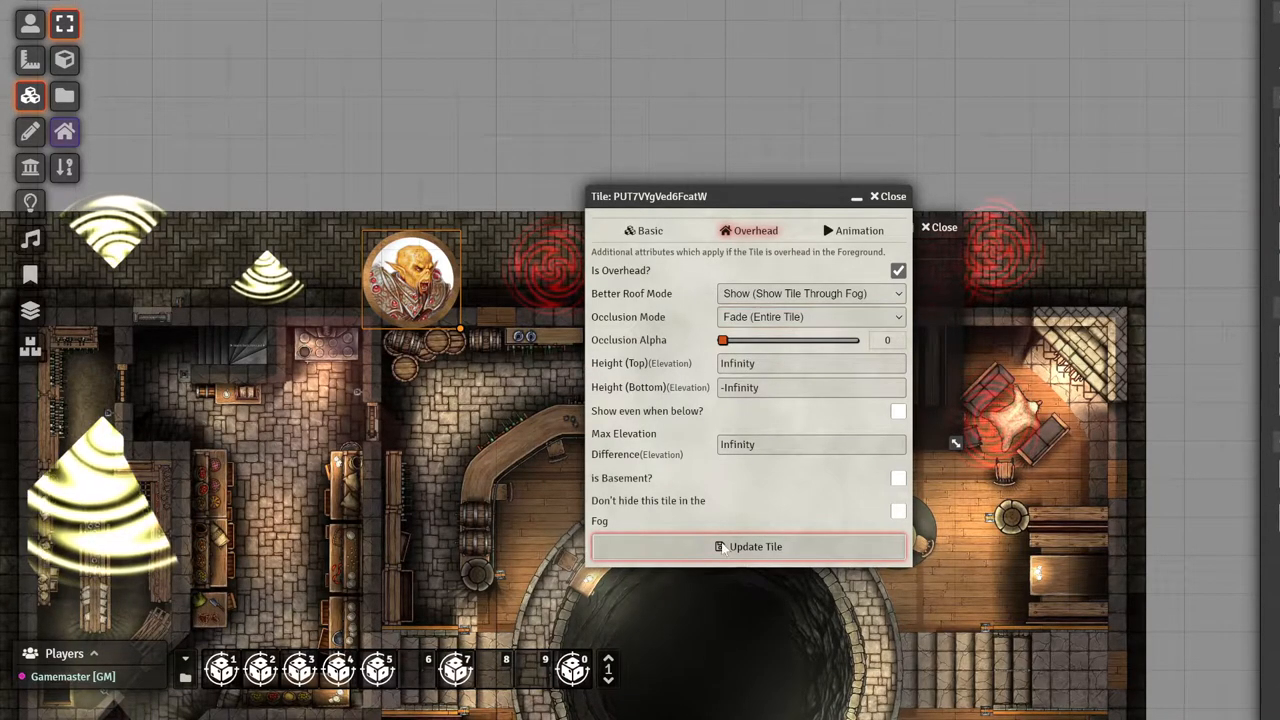
{"action": "left_click", "coordinate": [748, 546]}
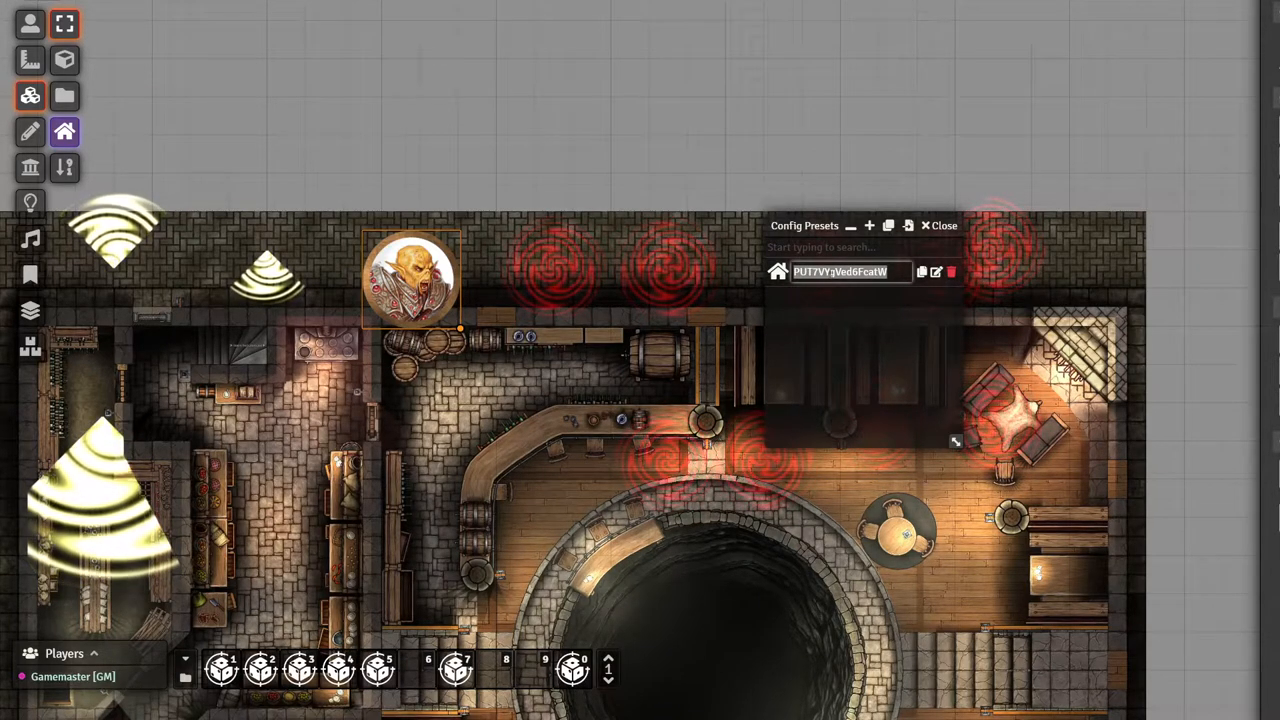
- Name the tile preset 'br tile' and confirm it
{"action": "type", "text": "br"}
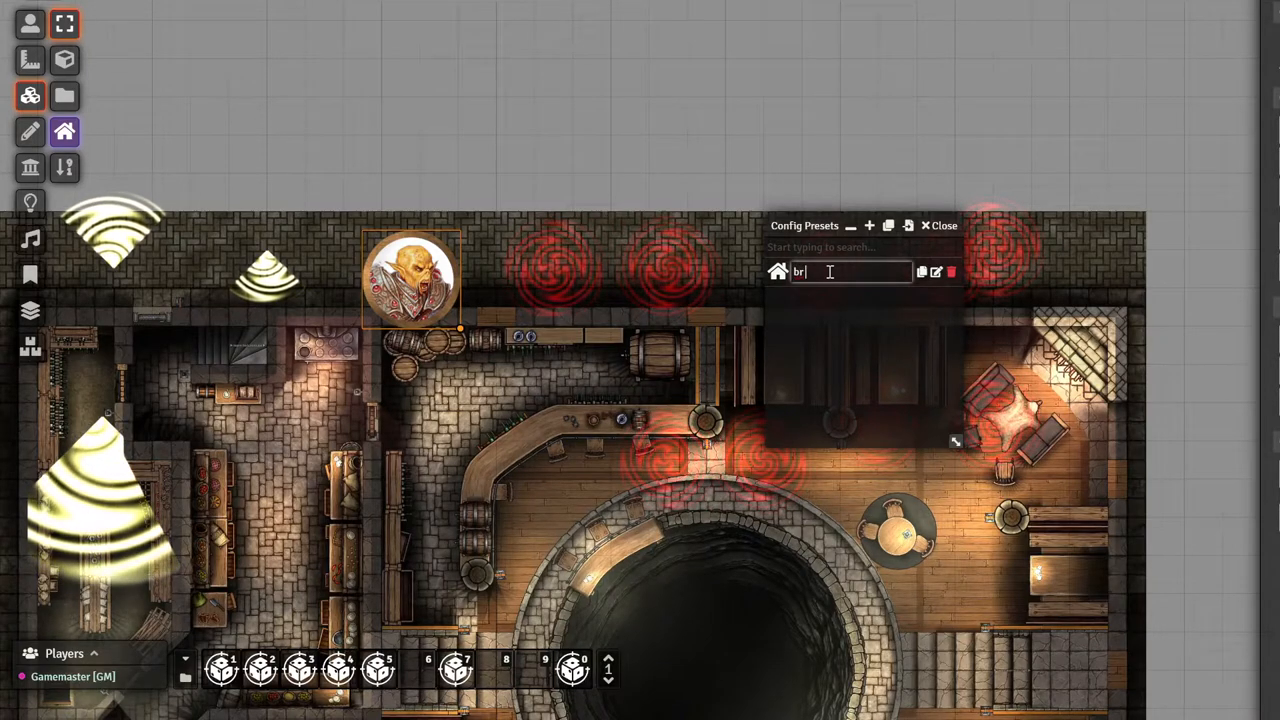
{"action": "type", "text": "tile"}
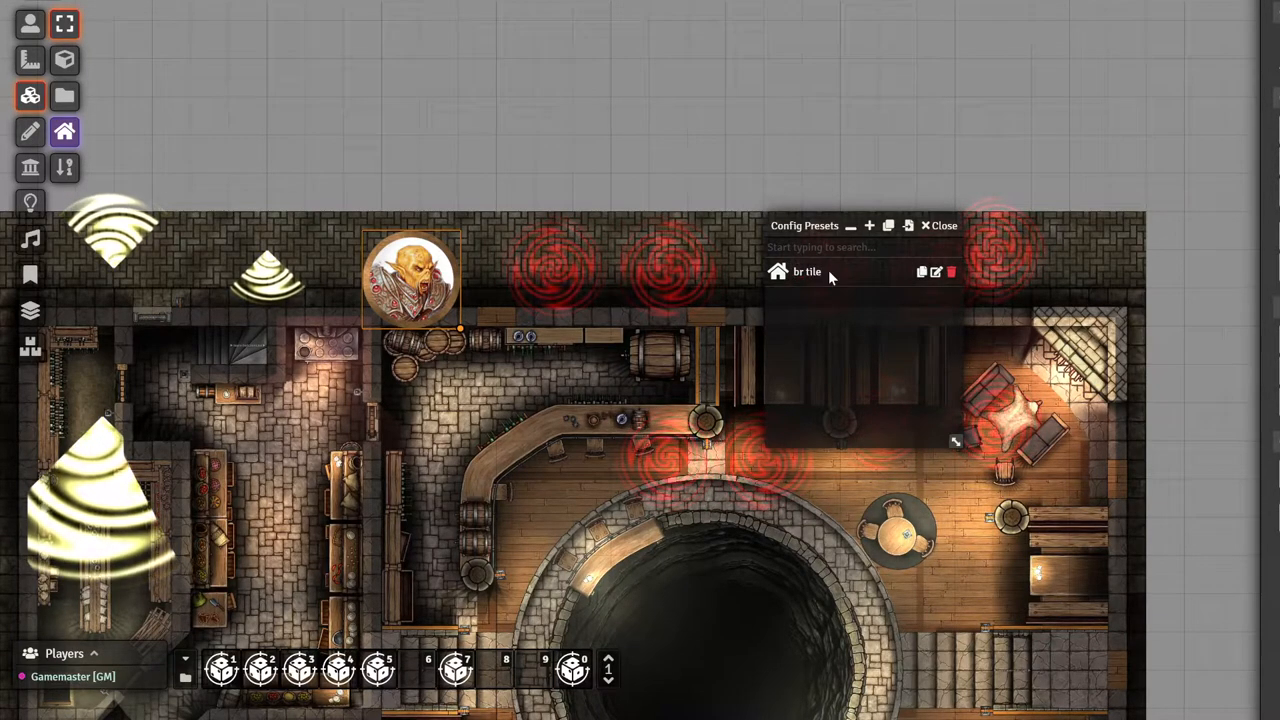
{"action": "left_click", "coordinate": [936, 272]}
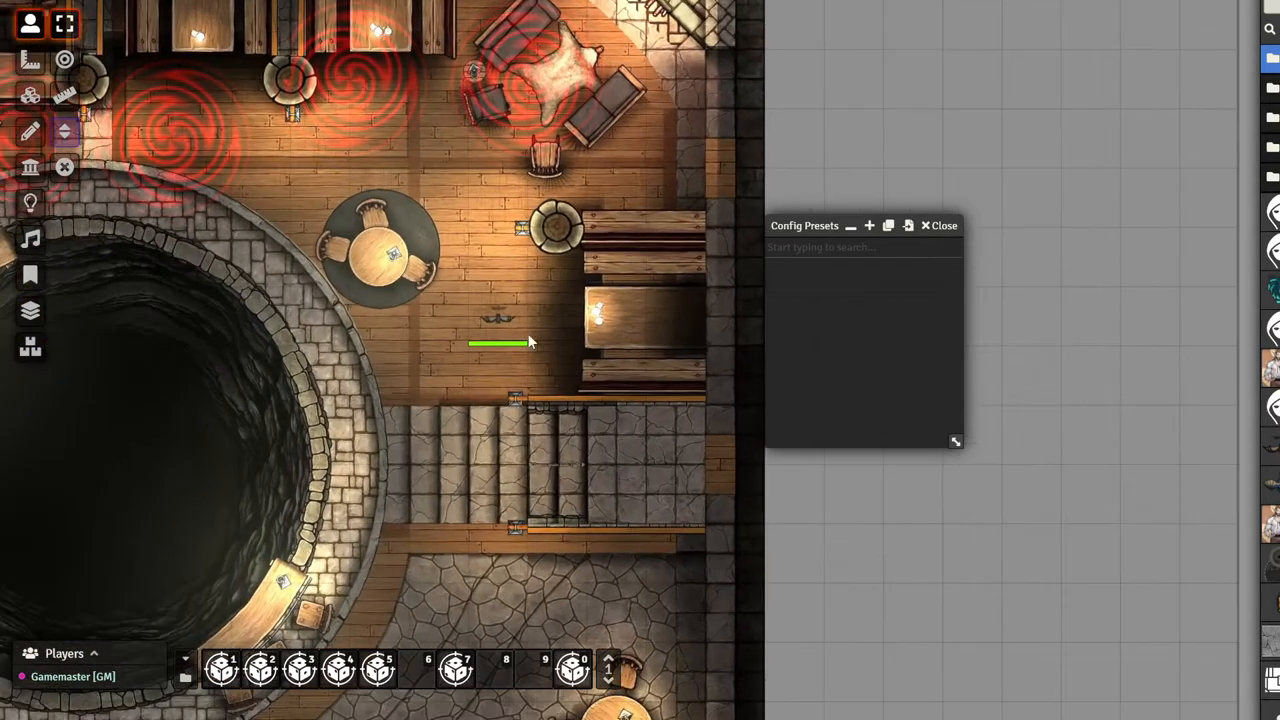
- Save the selected token as a preset and pare its stored fields down to actorId only
{"action": "scroll", "scroll_direction": "down", "scroll_amount": 3}
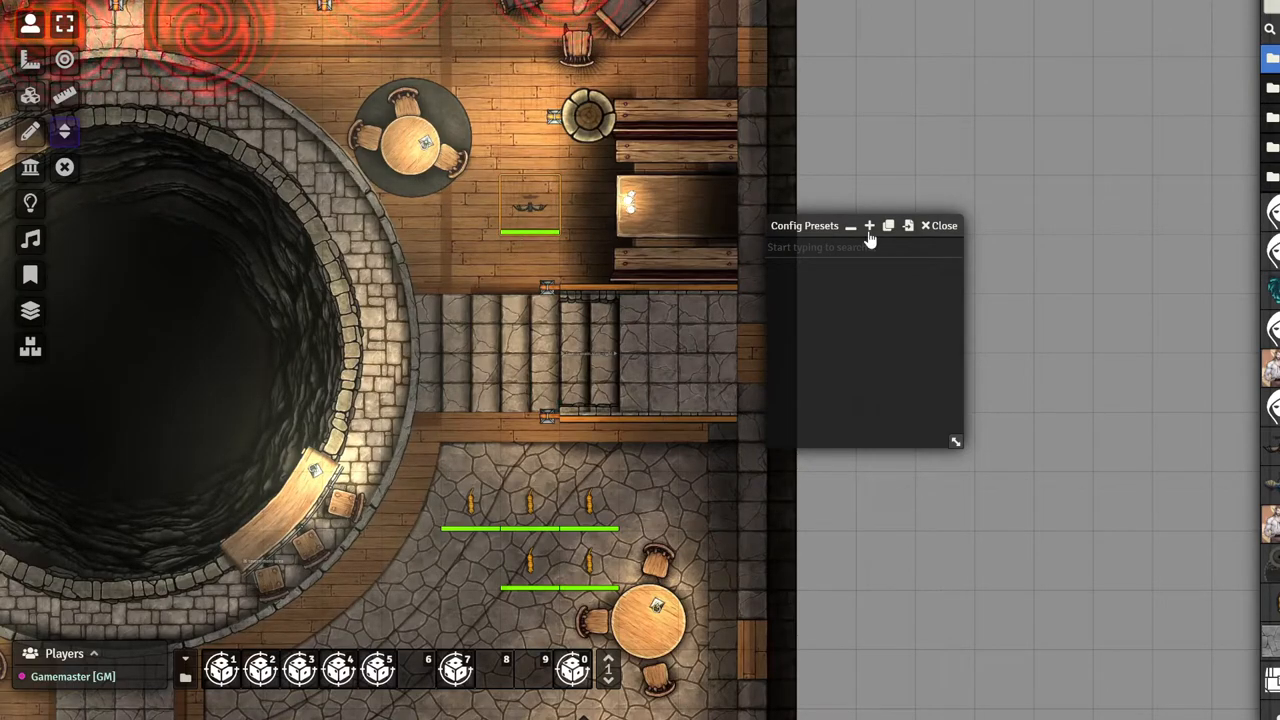
{"action": "left_click", "coordinate": [868, 224]}
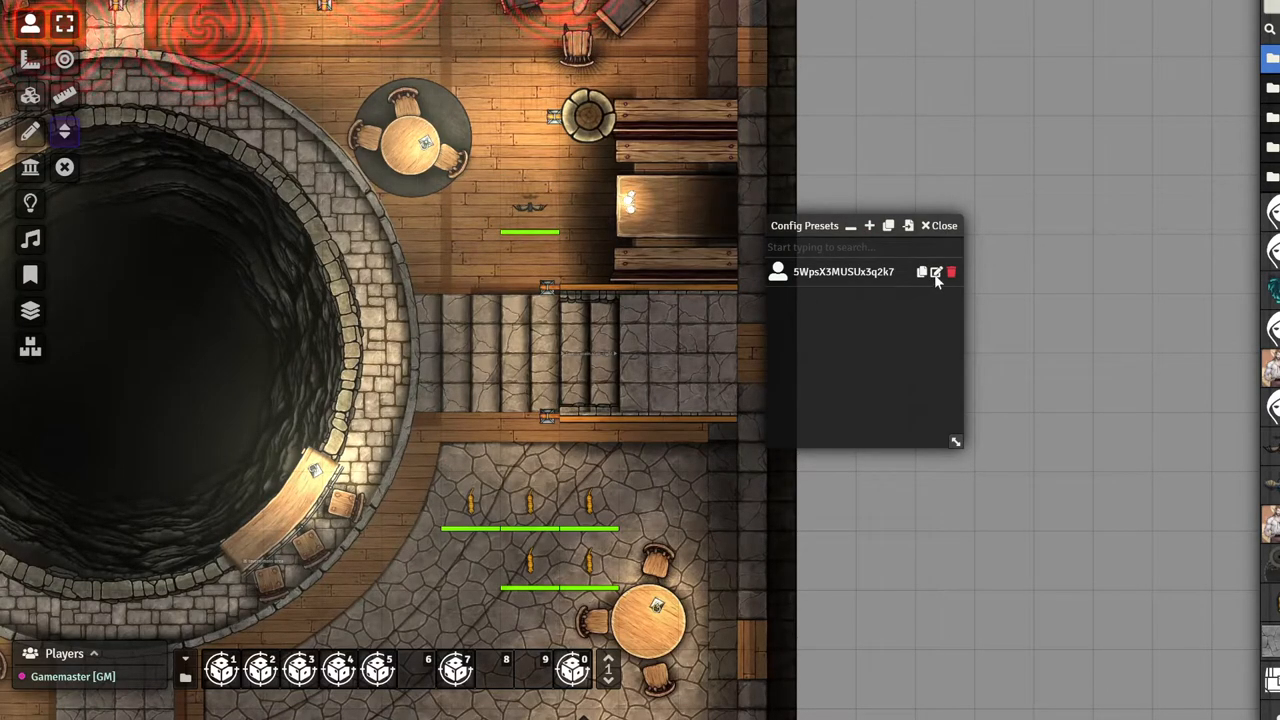
{"action": "left_click", "coordinate": [936, 272]}
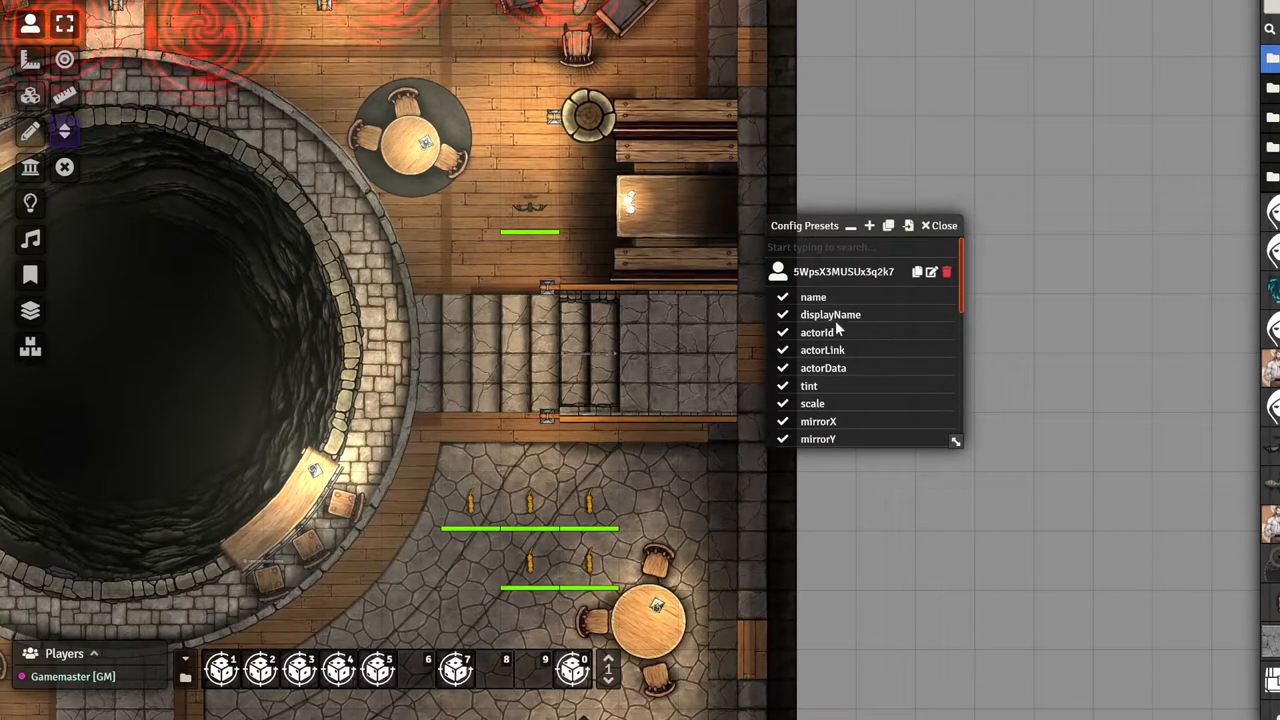
{"action": "left_click", "coordinate": [528, 500]}
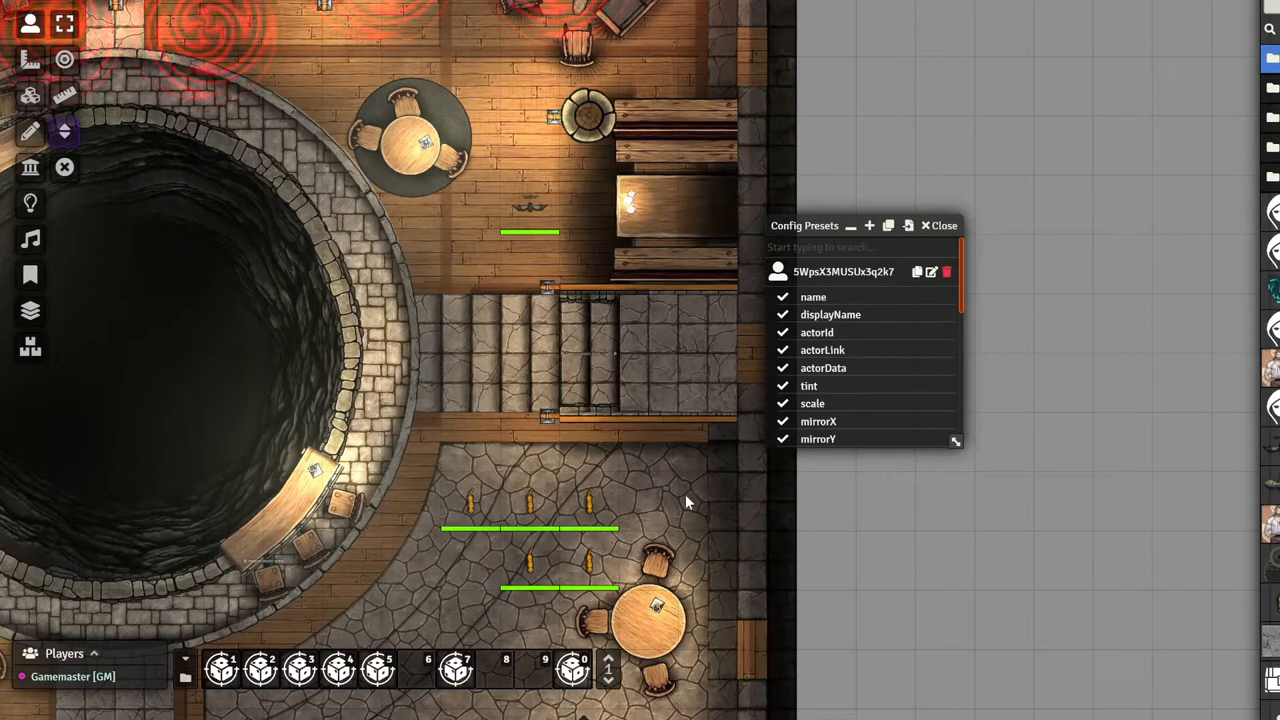
{"action": "mouse_move", "coordinate": [644, 472]}
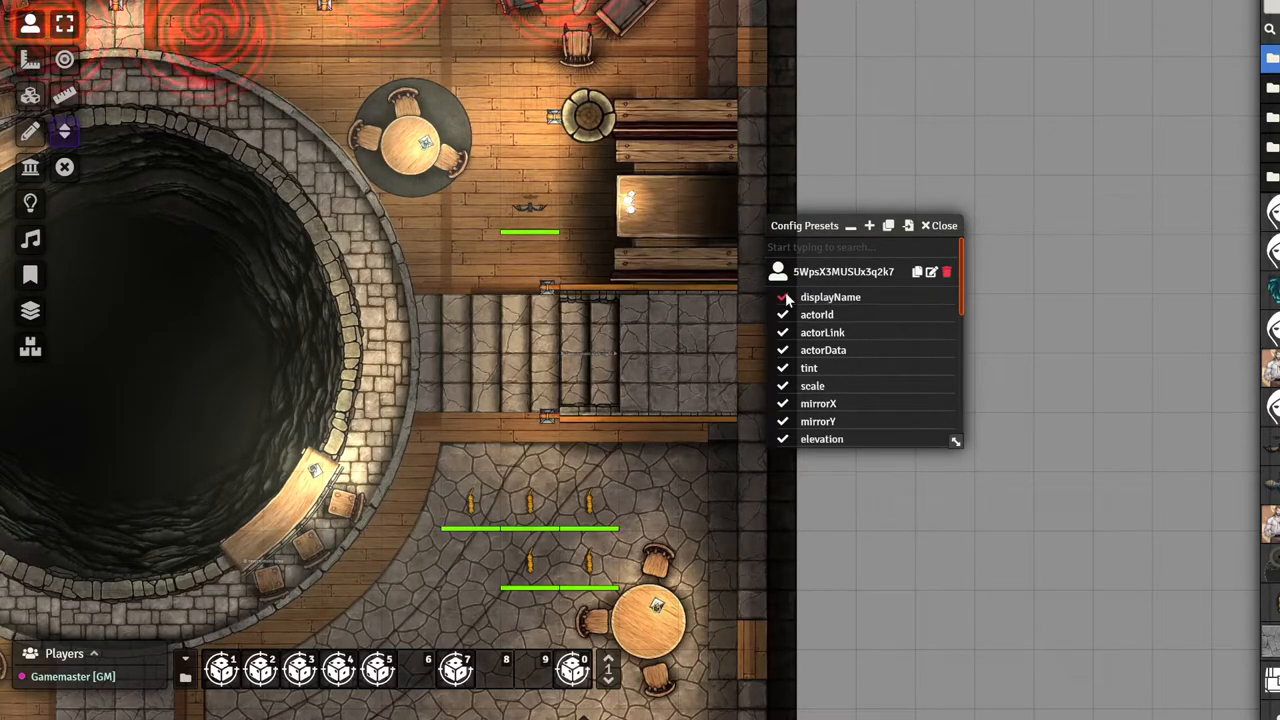
{"action": "scroll", "scroll_direction": "down", "scroll_amount": 3}
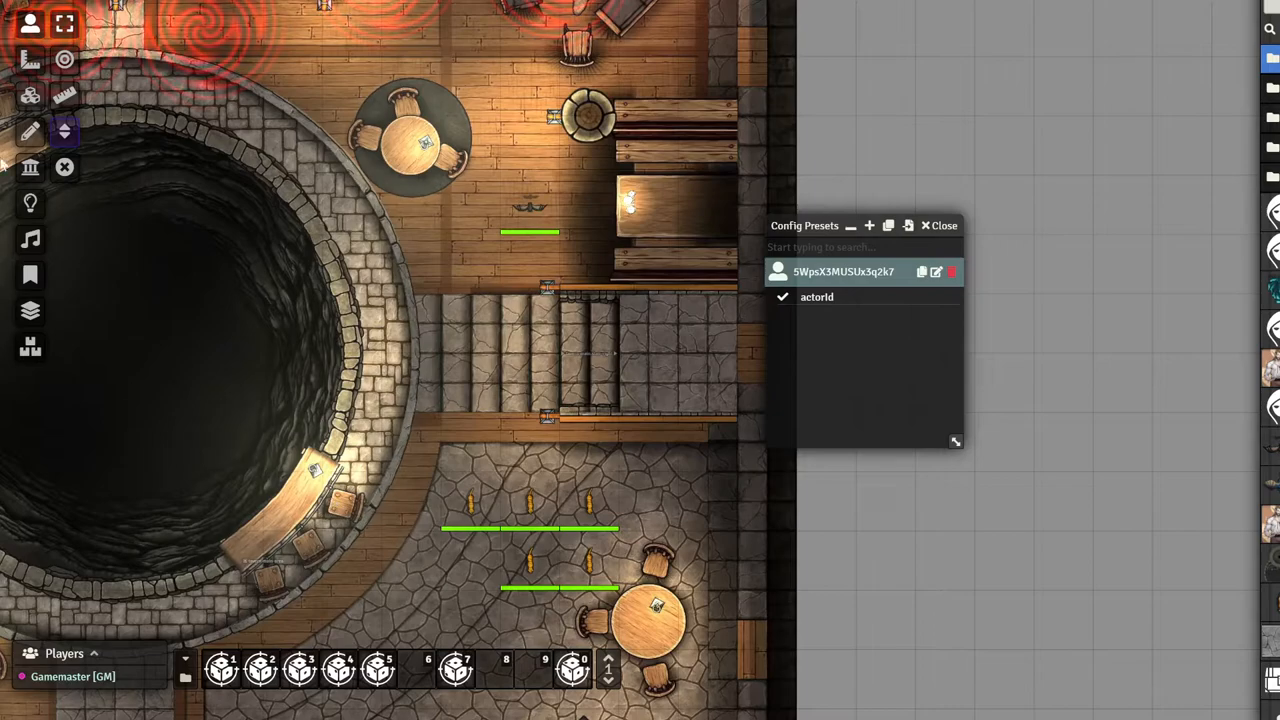
- Select the tokens below the stairs and bring up the Import/Export Presets dialog
{"action": "left_click_drag", "start_coordinate": [384, 410], "coordinate": [670, 604]}
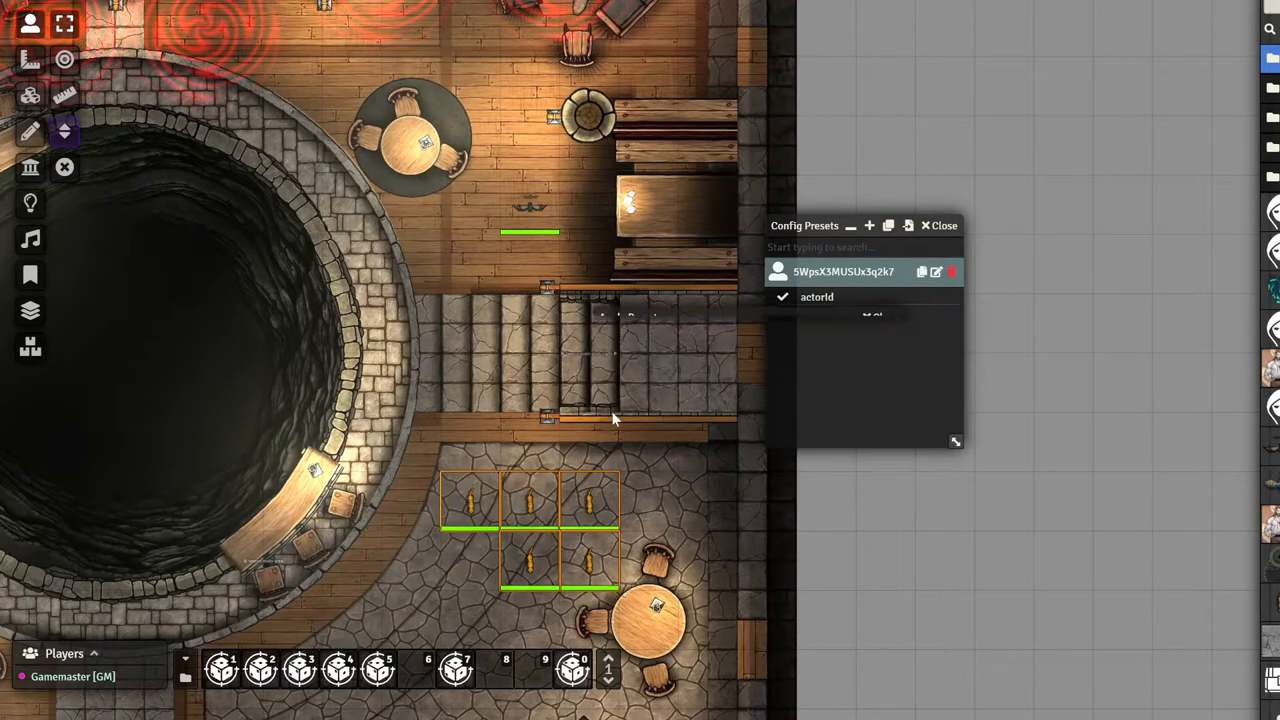
{"action": "double_click", "coordinate": [468, 500]}
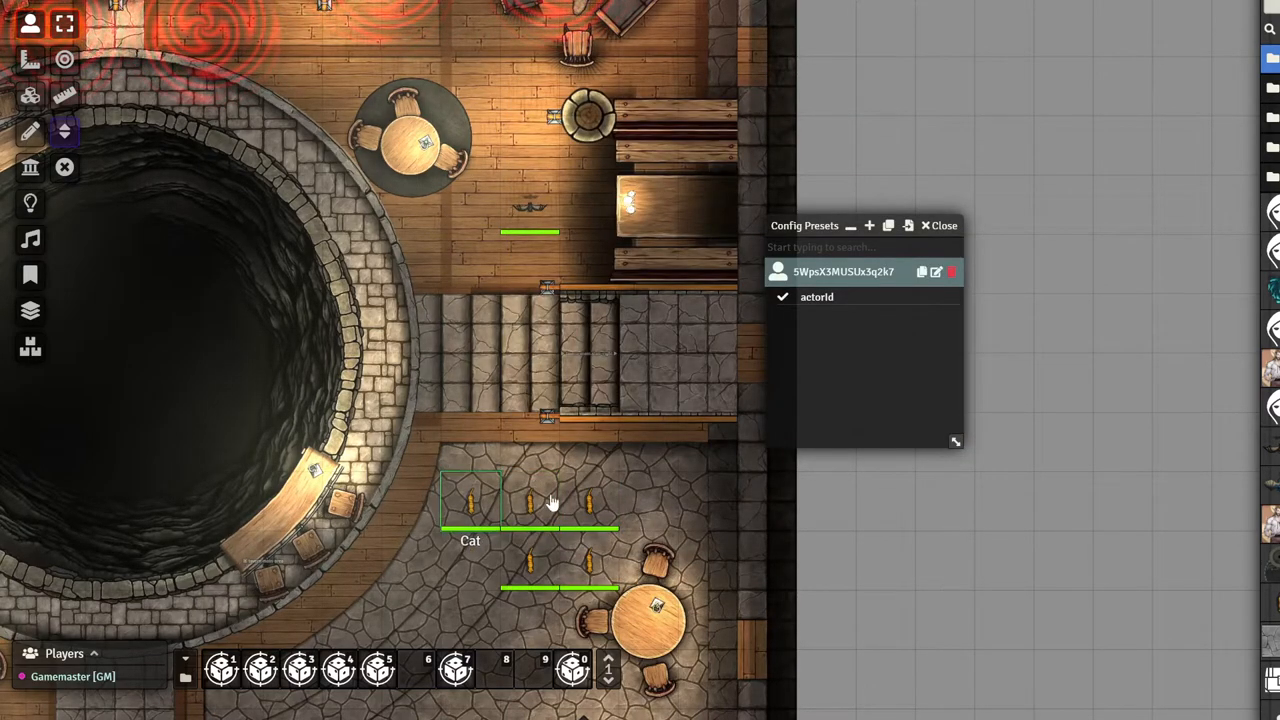
{"action": "left_click", "coordinate": [528, 204]}
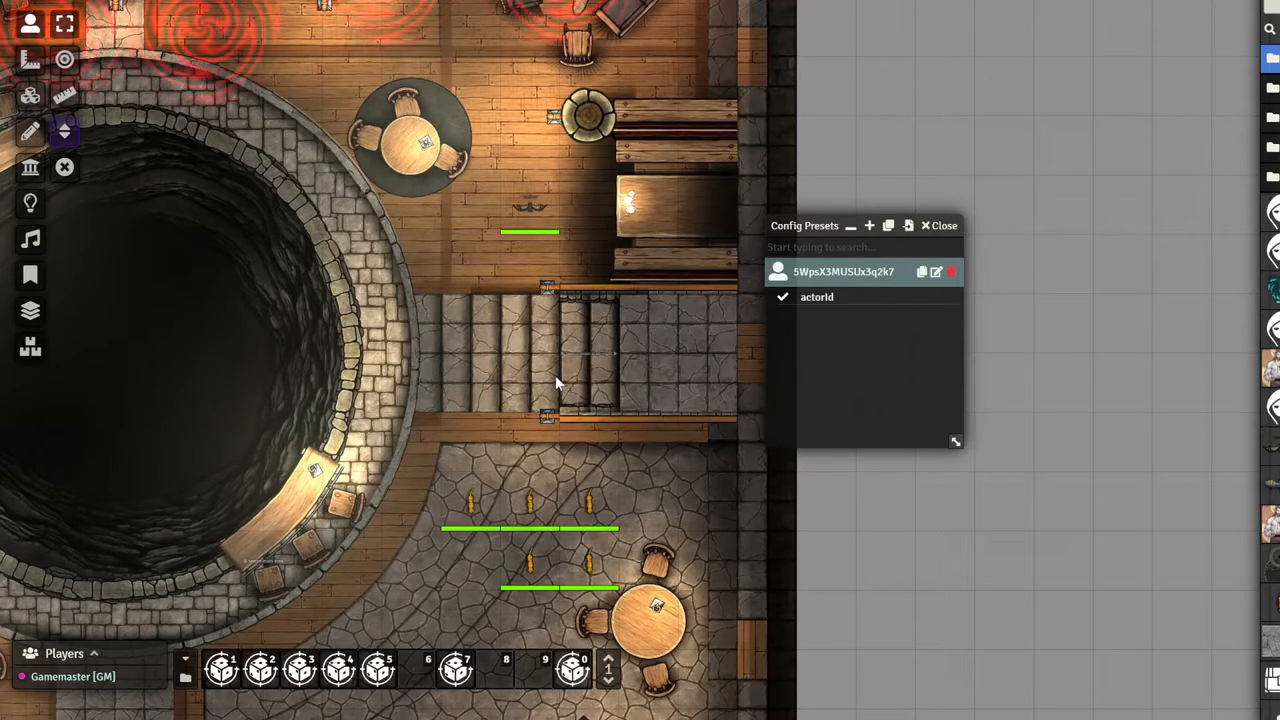
{"action": "mouse_move", "coordinate": [844, 298]}
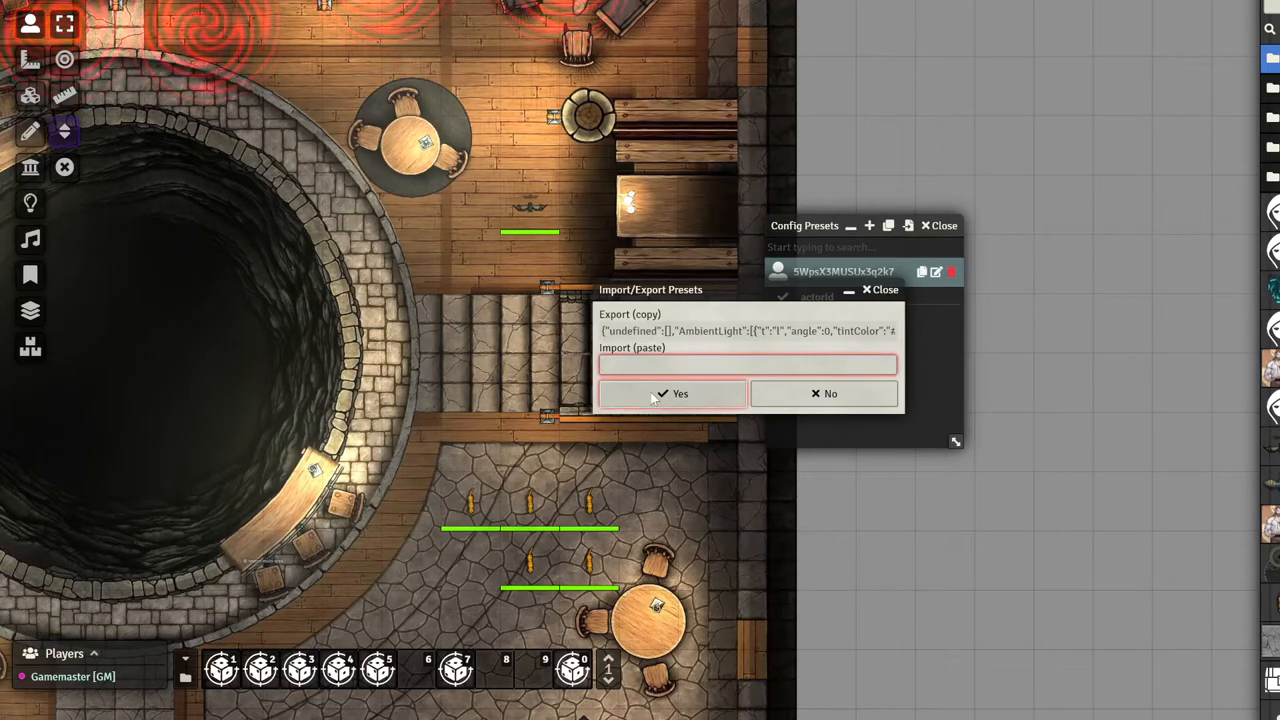
{"action": "mouse_move", "coordinate": [882, 296]}
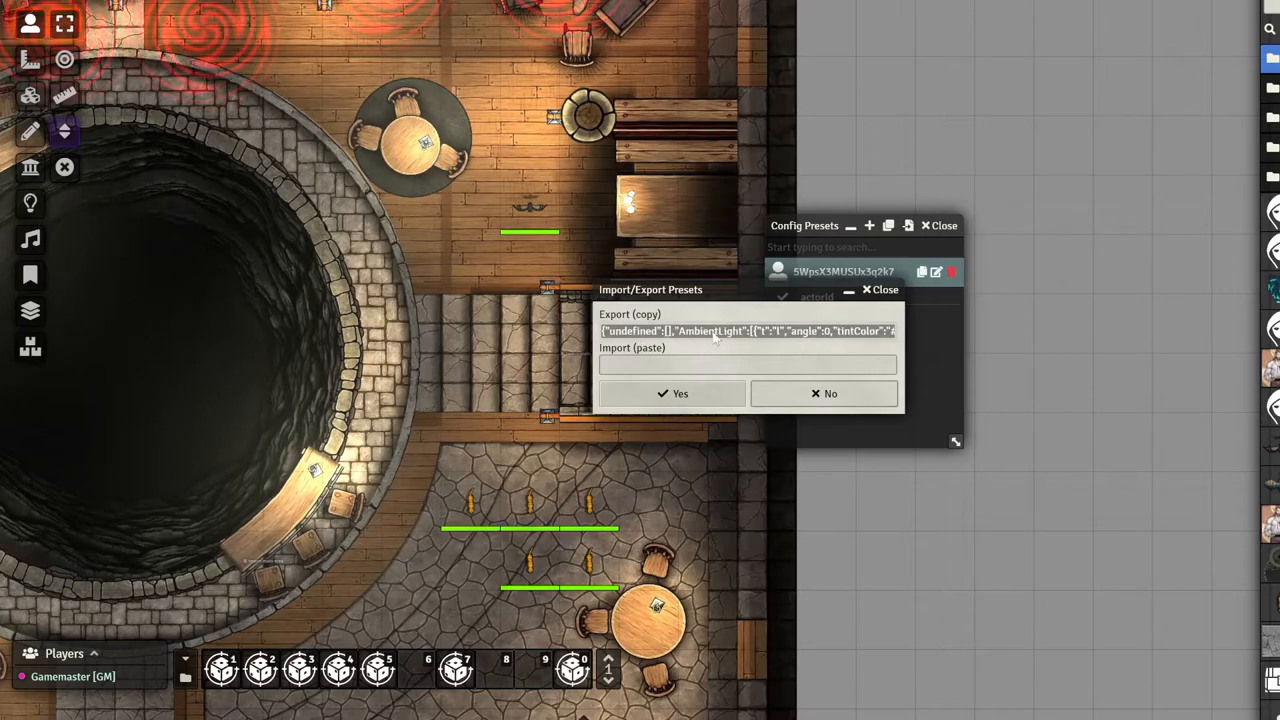
{"action": "mouse_move", "coordinate": [710, 338]}
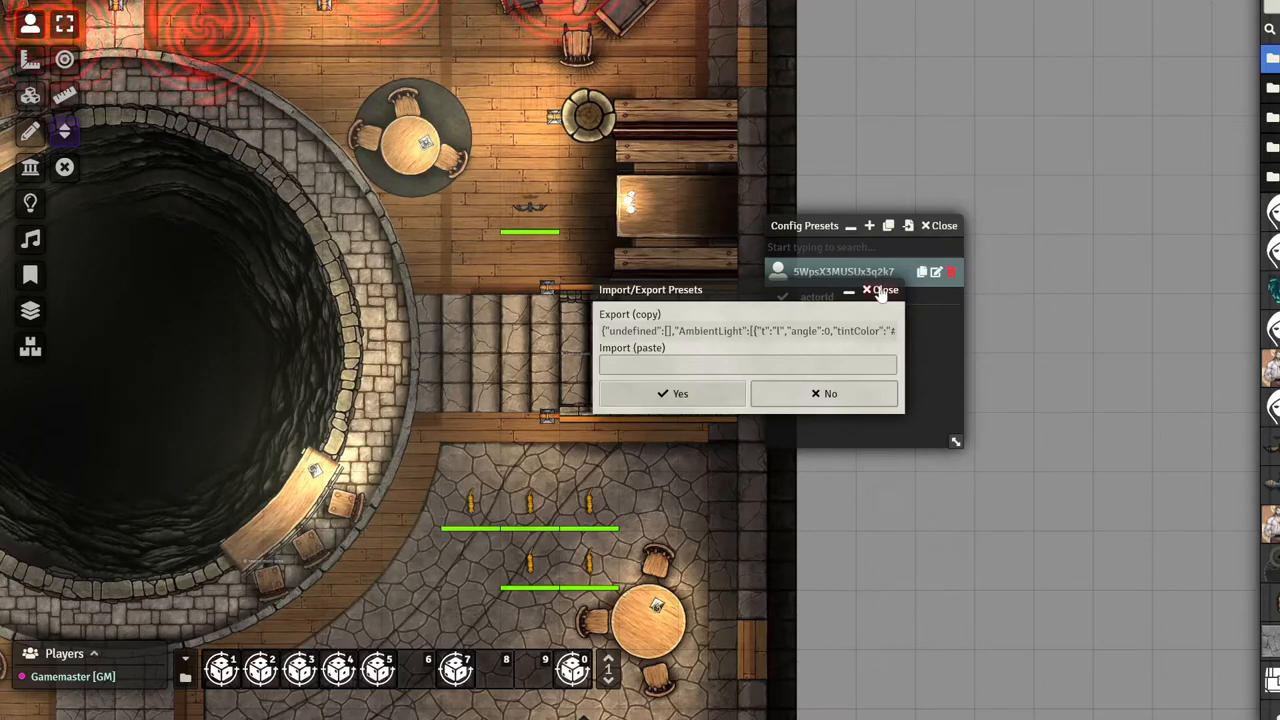
- Close the Import/Export Presets dialog, leaving the token presets window over the map
{"action": "left_click", "coordinate": [824, 392]}
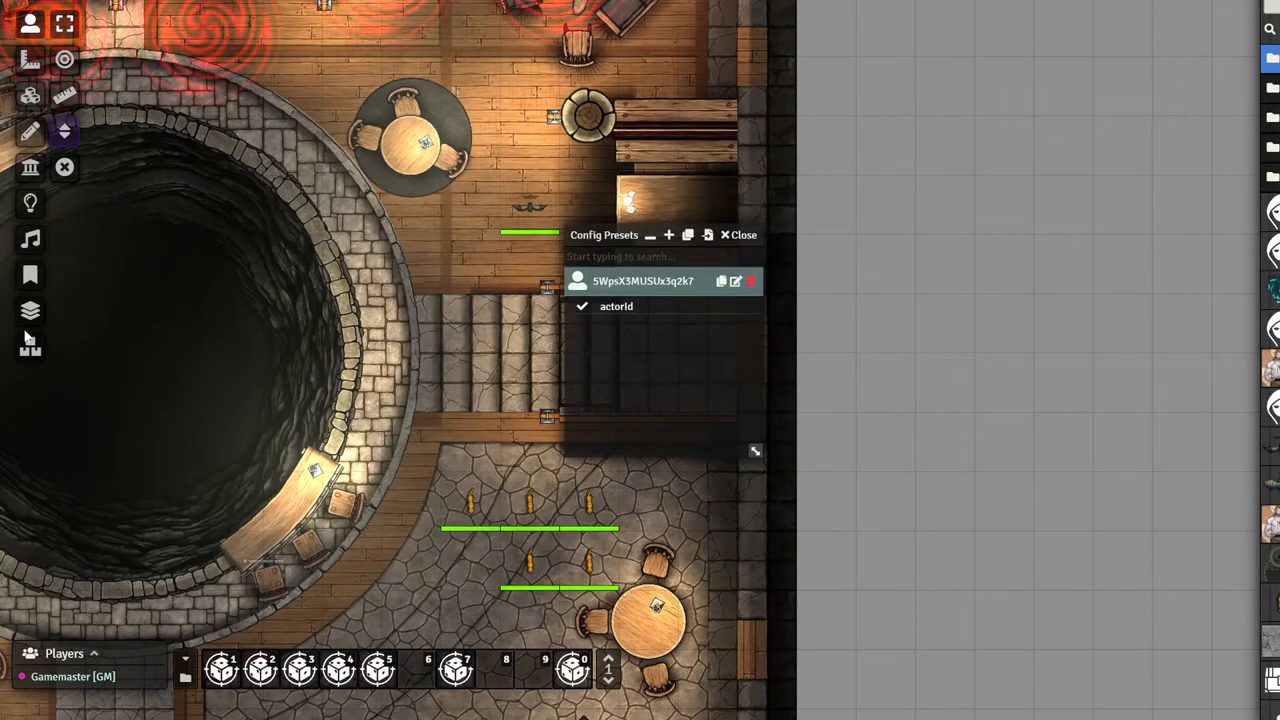
{"action": "left_click_drag", "start_coordinate": [604, 234], "coordinate": [636, 104]}
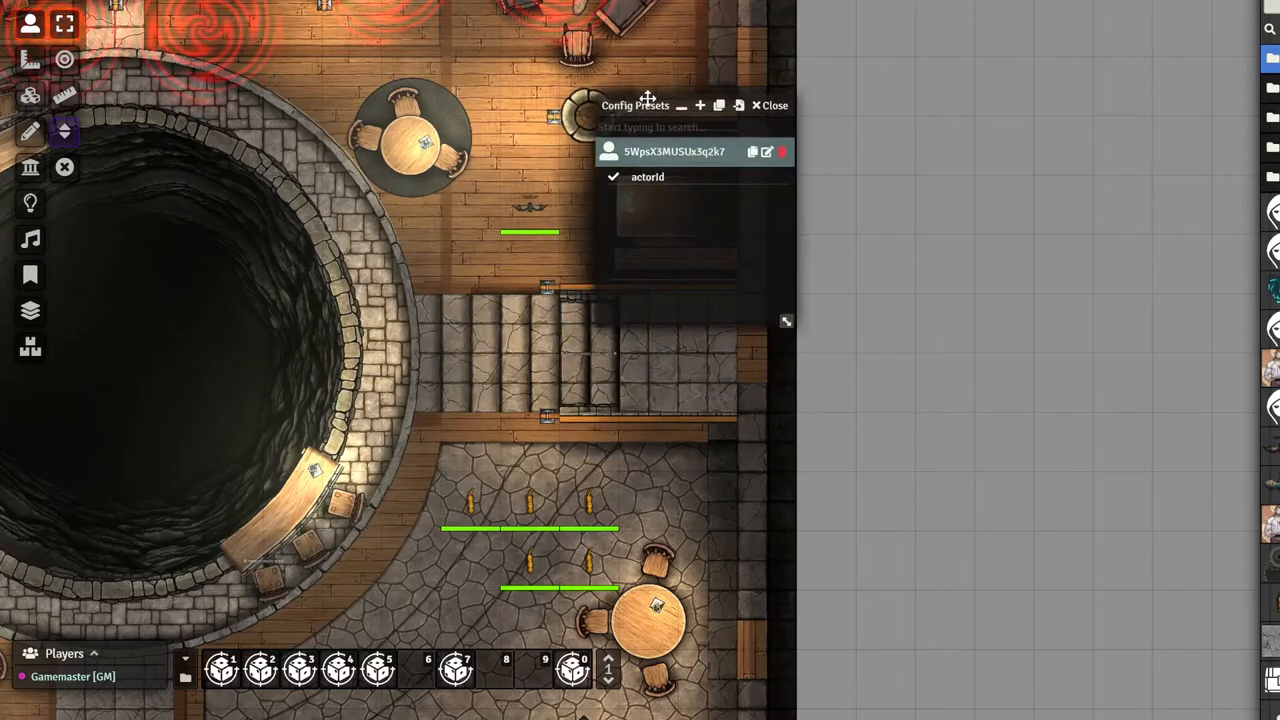
{"action": "left_click_drag", "start_coordinate": [636, 104], "coordinate": [688, 168]}
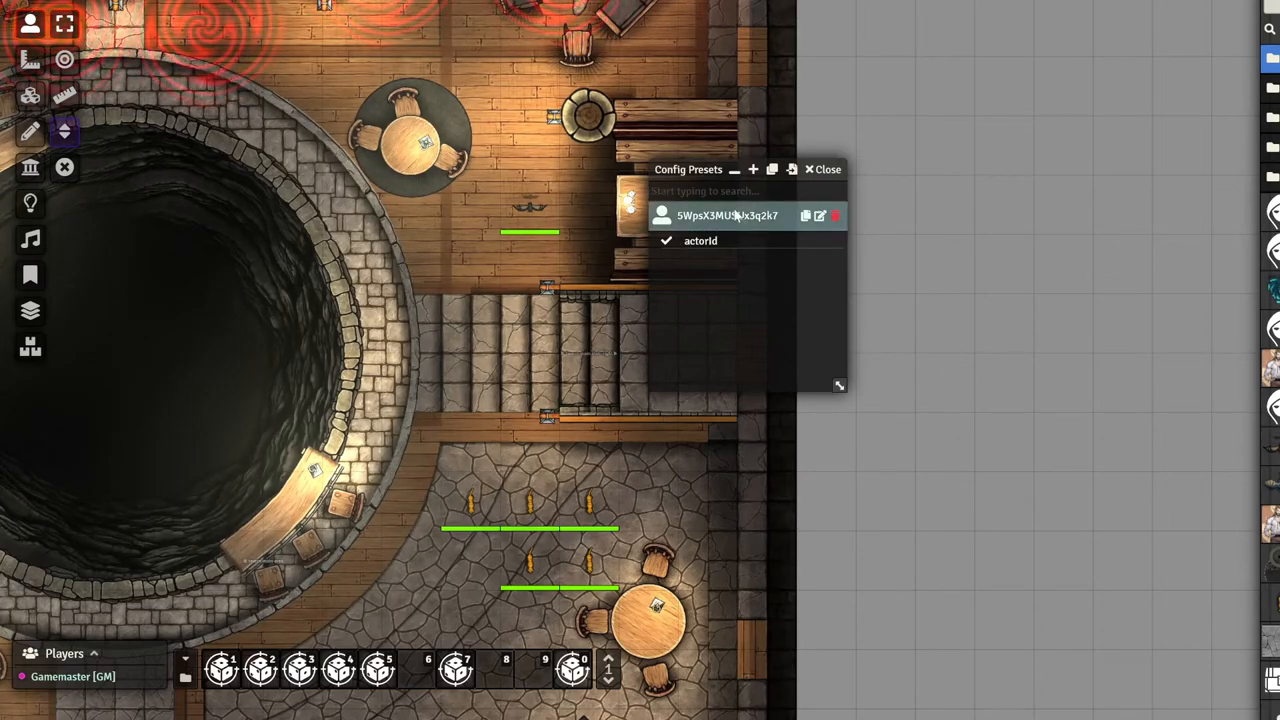
{"action": "mouse_move", "coordinate": [500, 380]}
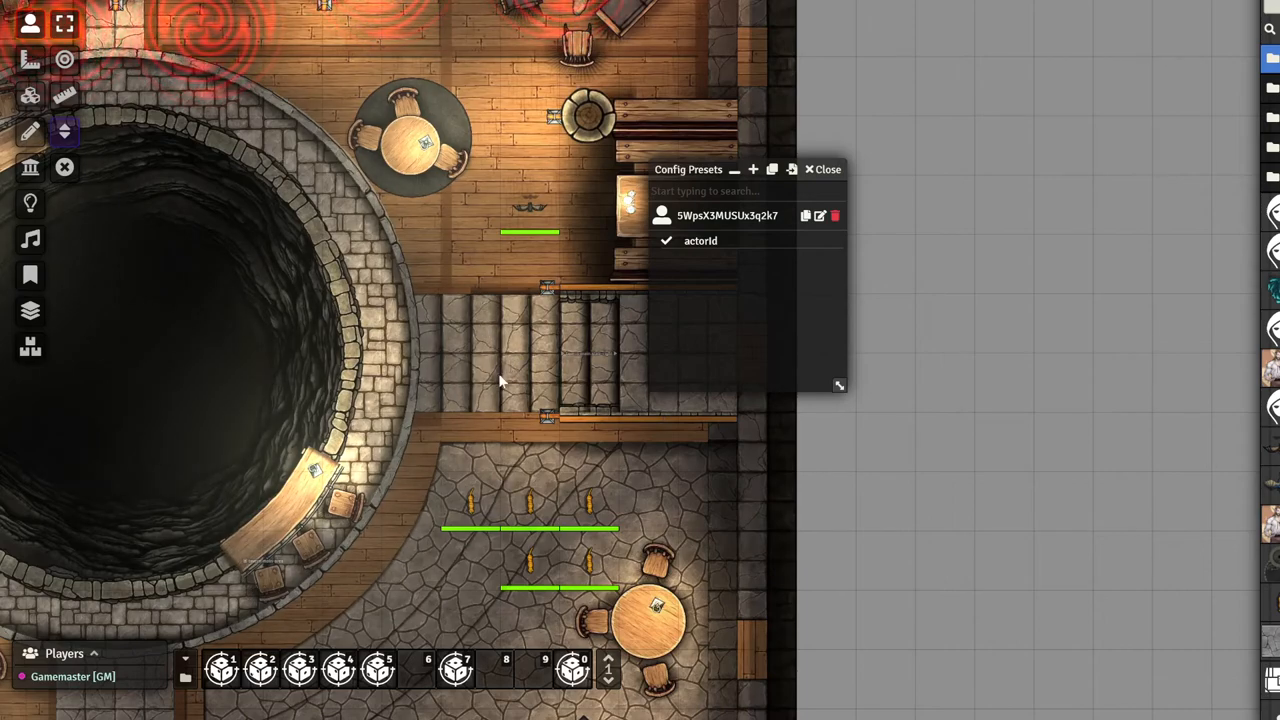